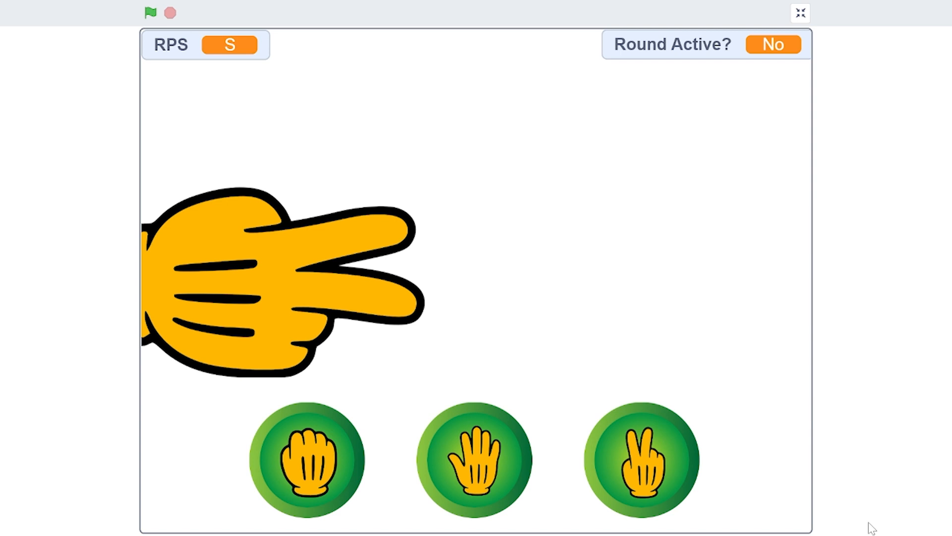
mouse_move(531, 190)
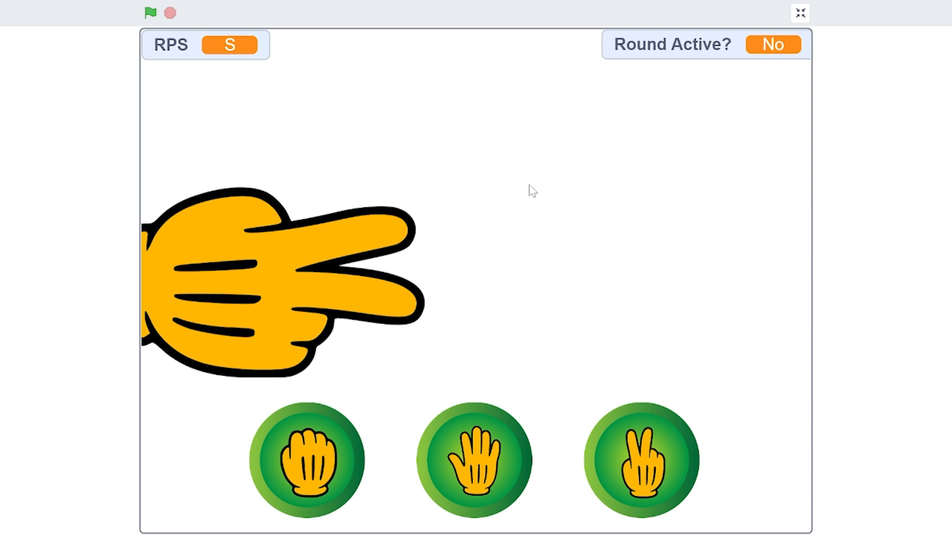
Run the game, play rounds choosing scissors and paper, then exit the full-size stage.
click(150, 12)
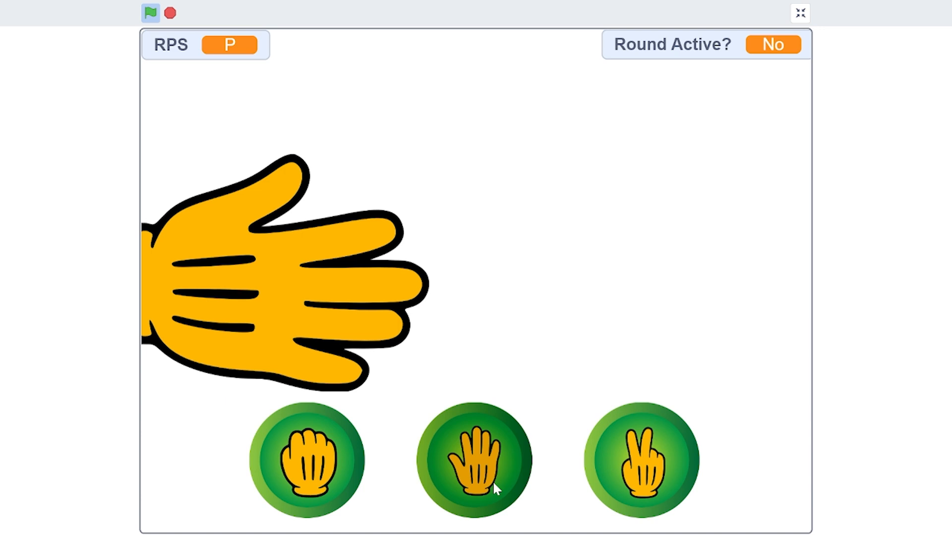
click(641, 460)
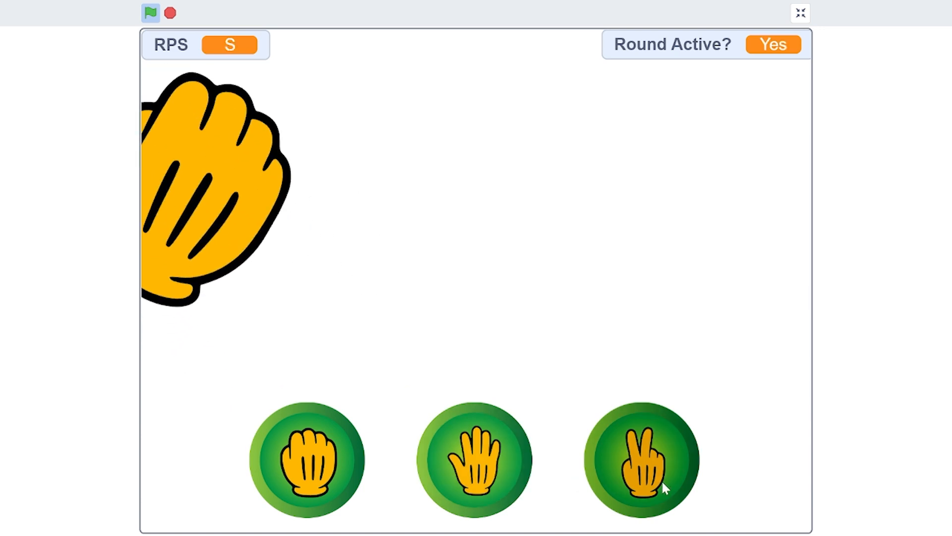
click(306, 460)
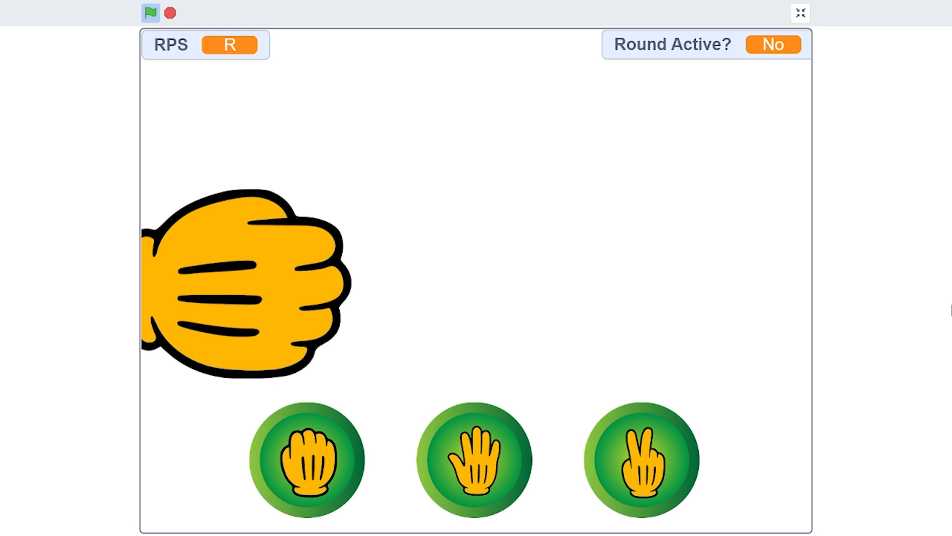
click(800, 12)
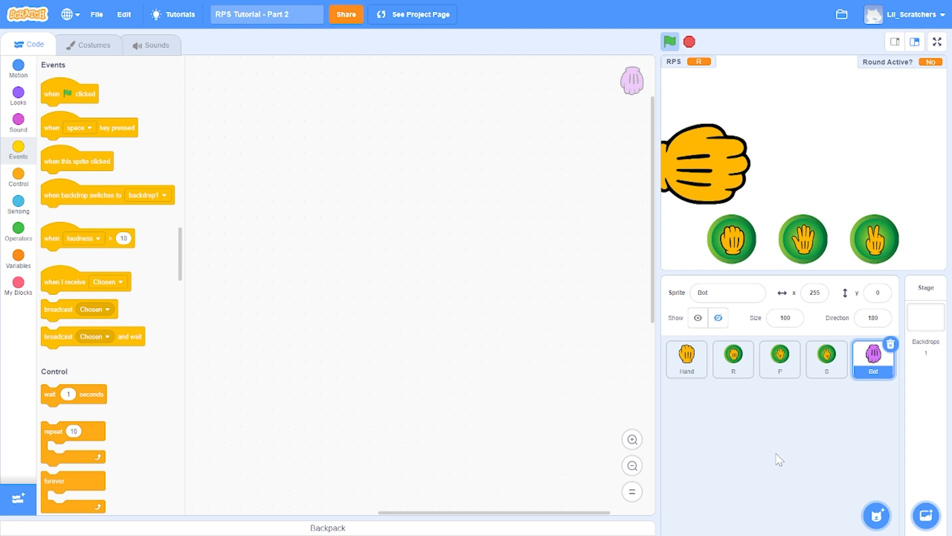
mouse_move(691, 328)
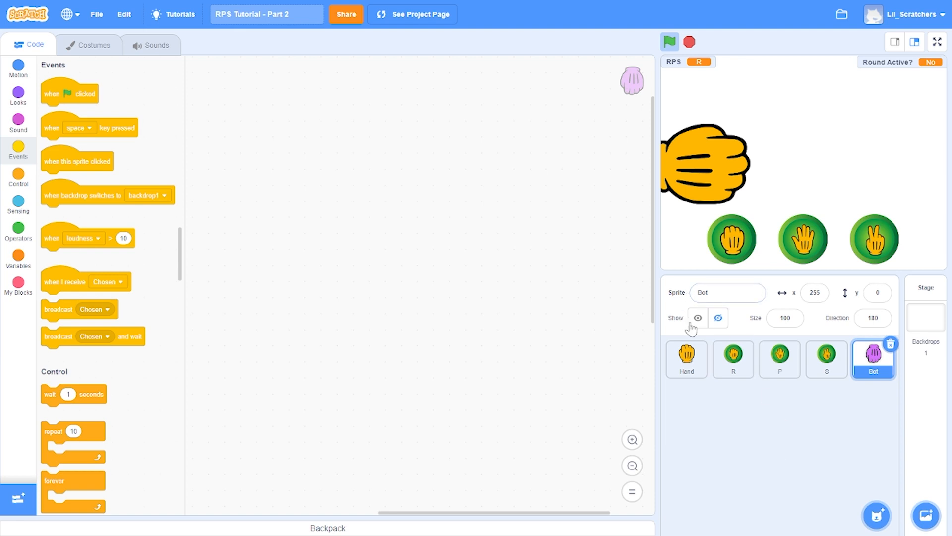
Make the Bot hand visible and preview its Paper and Scissors costumes.
click(697, 317)
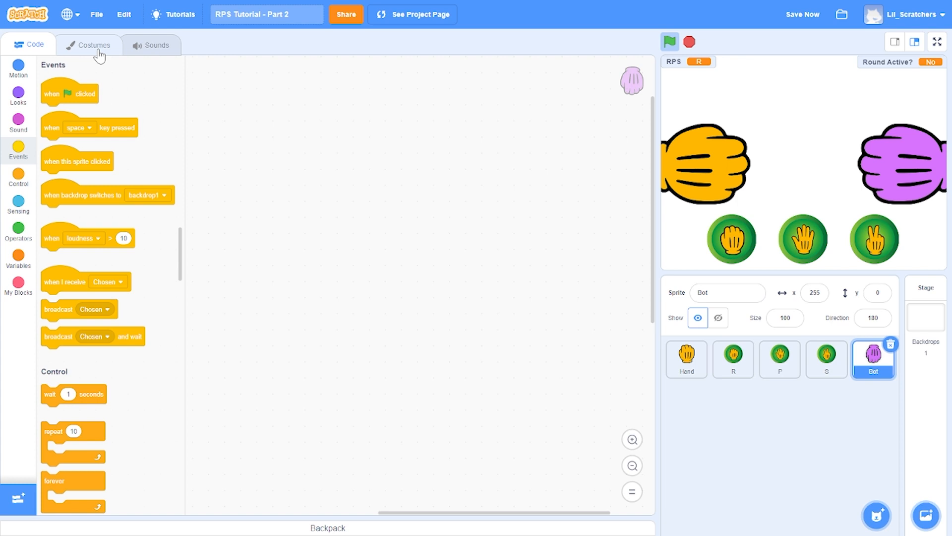
click(93, 44)
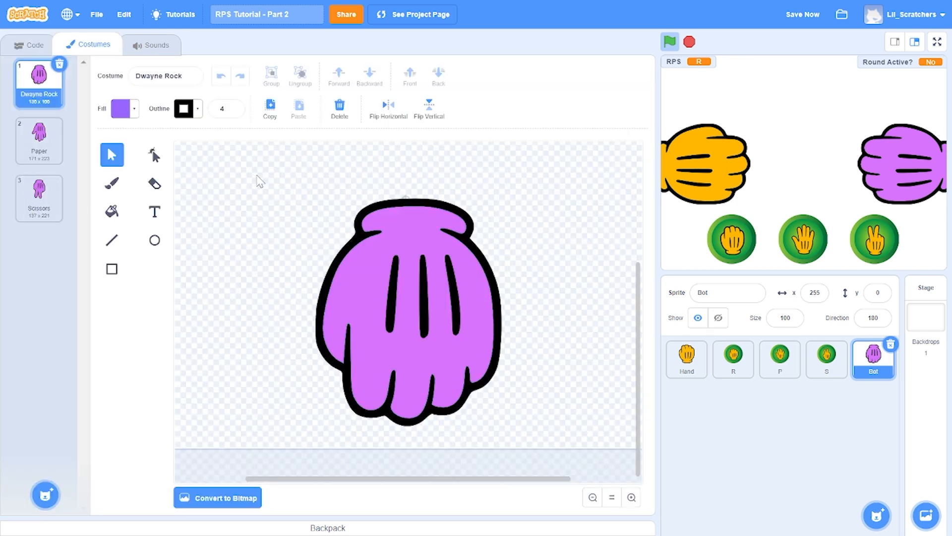
click(39, 140)
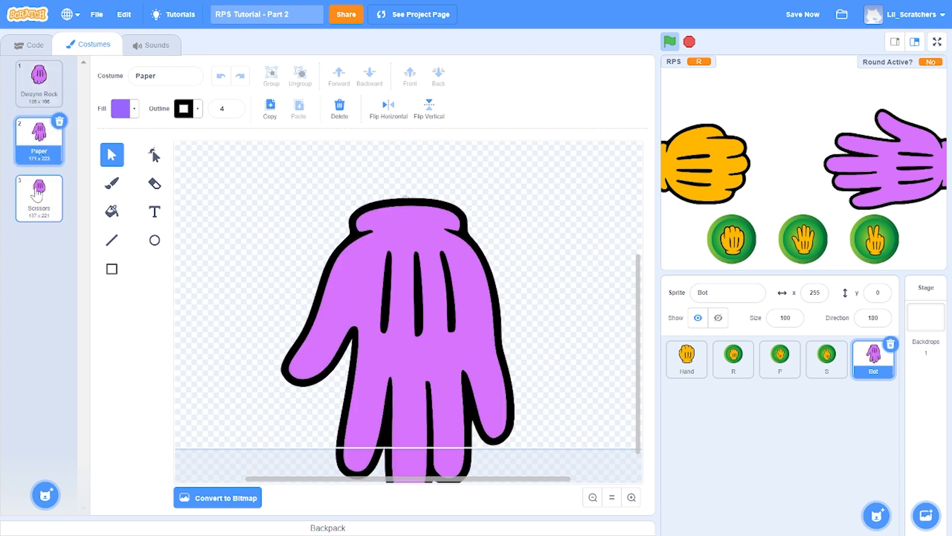
click(39, 84)
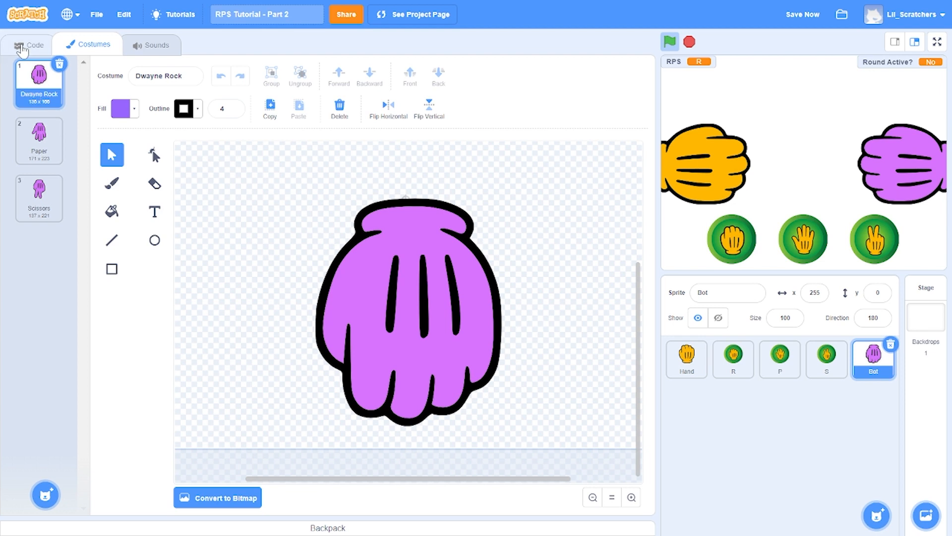
Place a 'when I receive Chosen' hat block in the Bot's scripts.
click(28, 44)
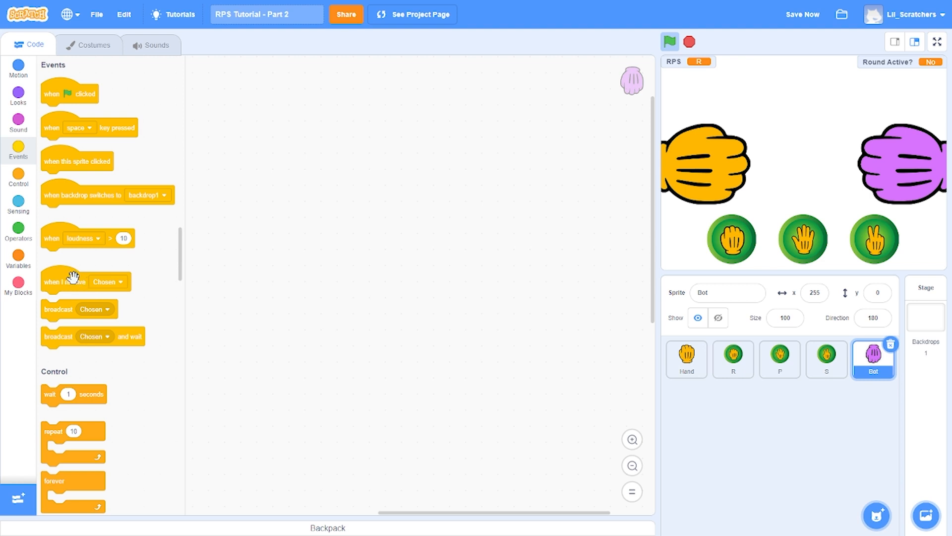
drag(84, 281, 188, 232)
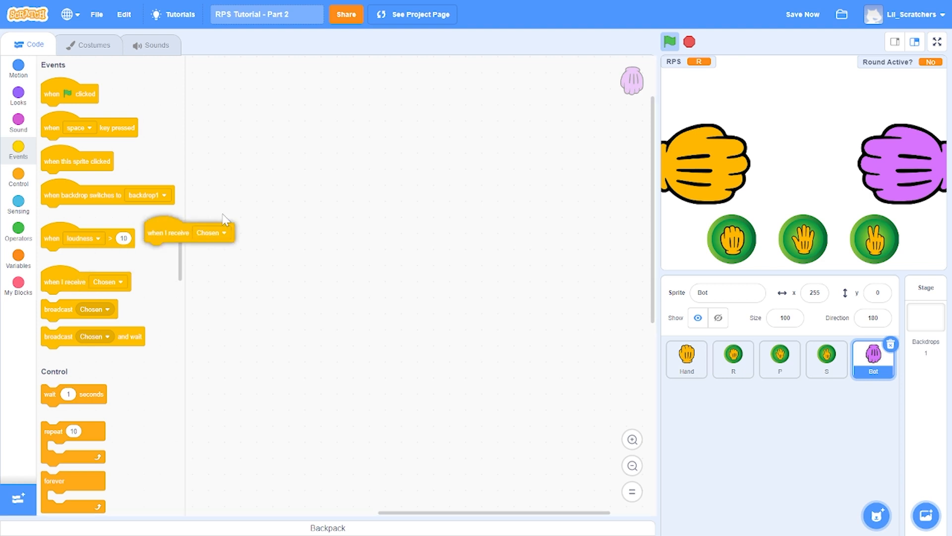
drag(188, 232, 325, 115)
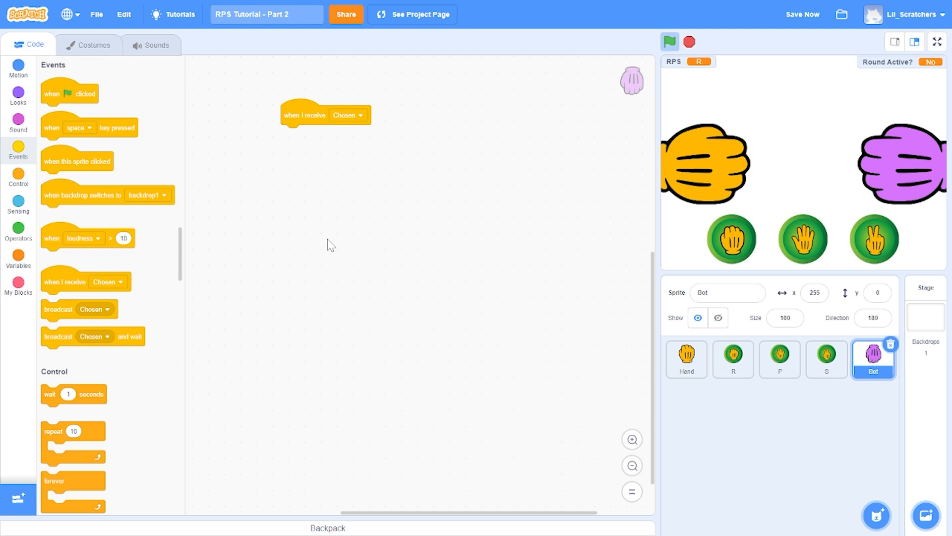
mouse_move(713, 86)
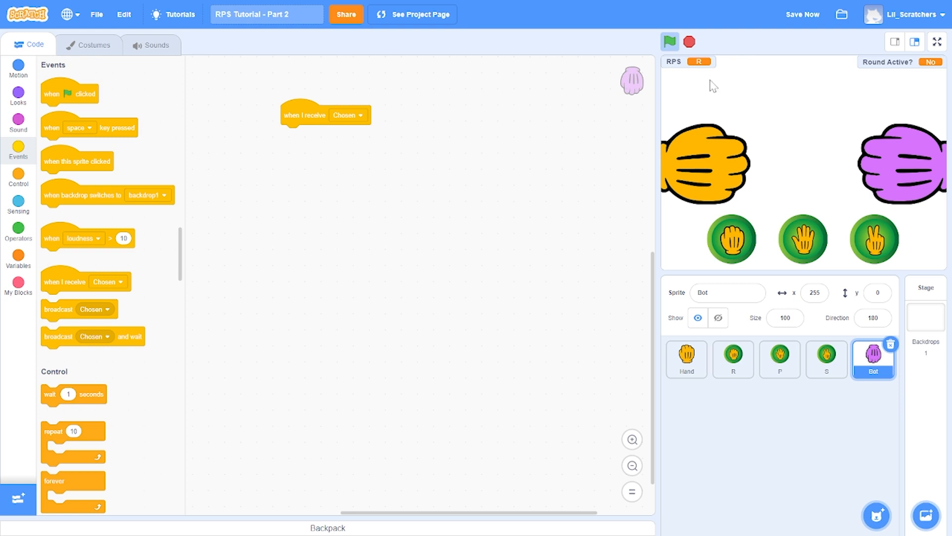
Create the Bot RPS variable and attach 'set Bot RPS to' with an empty value.
click(17, 258)
text(Bo)
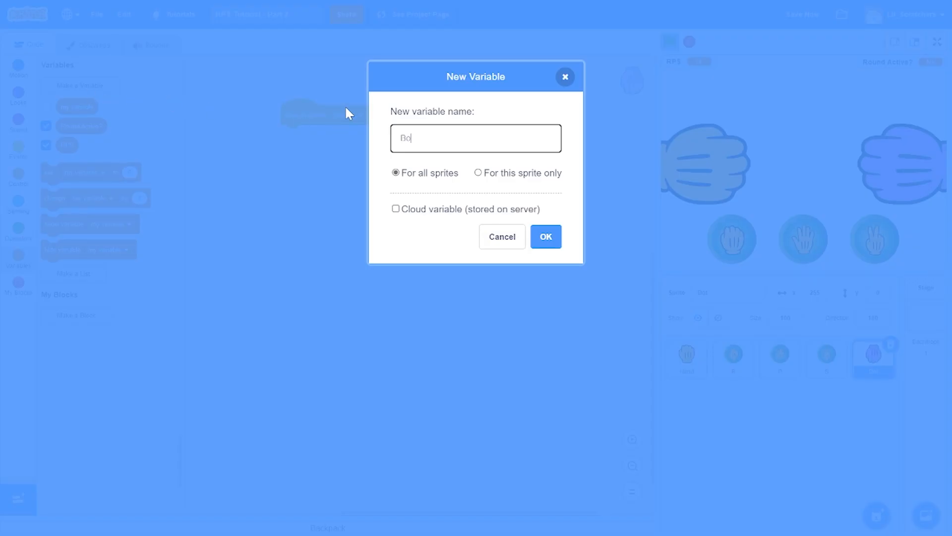
click(501, 236)
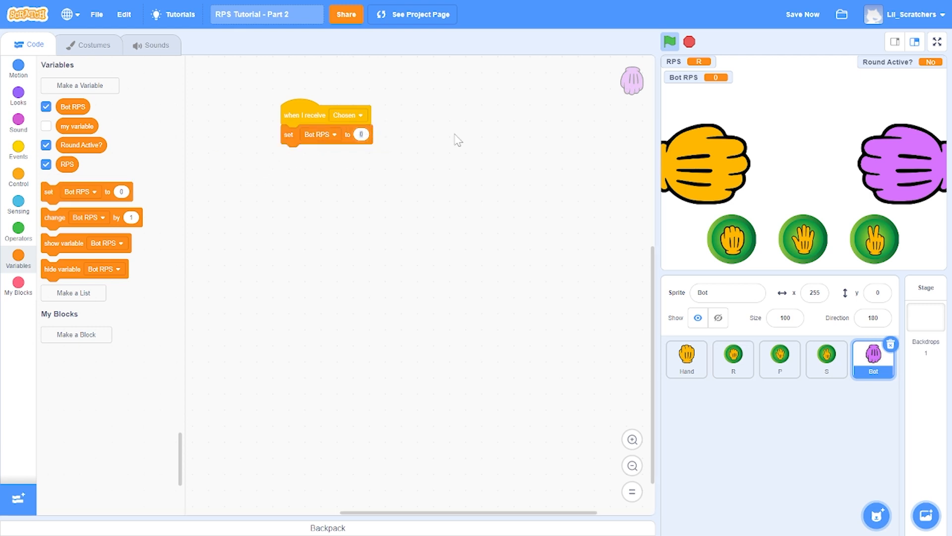
click(361, 134)
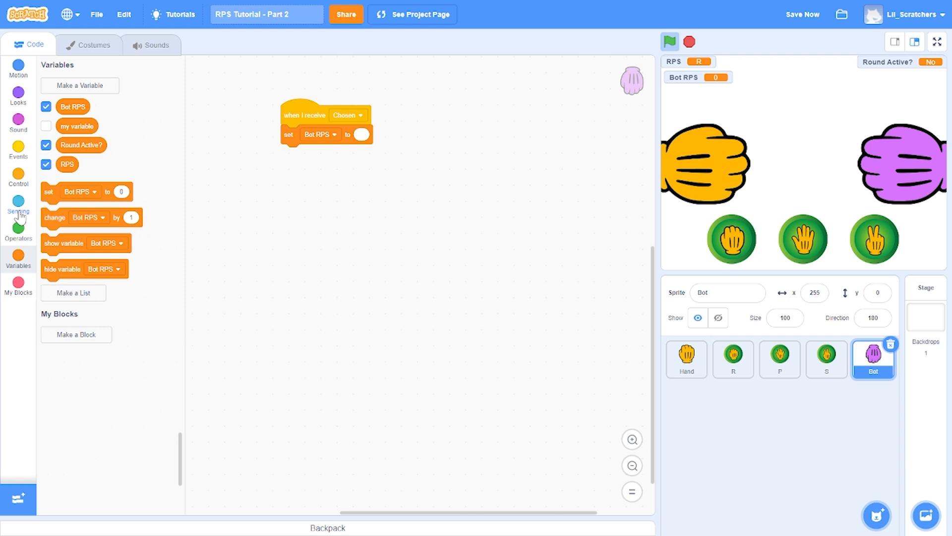
Copy Hand's shaking repeat loop into the Bot's Chosen script and add a random-number pick.
click(687, 359)
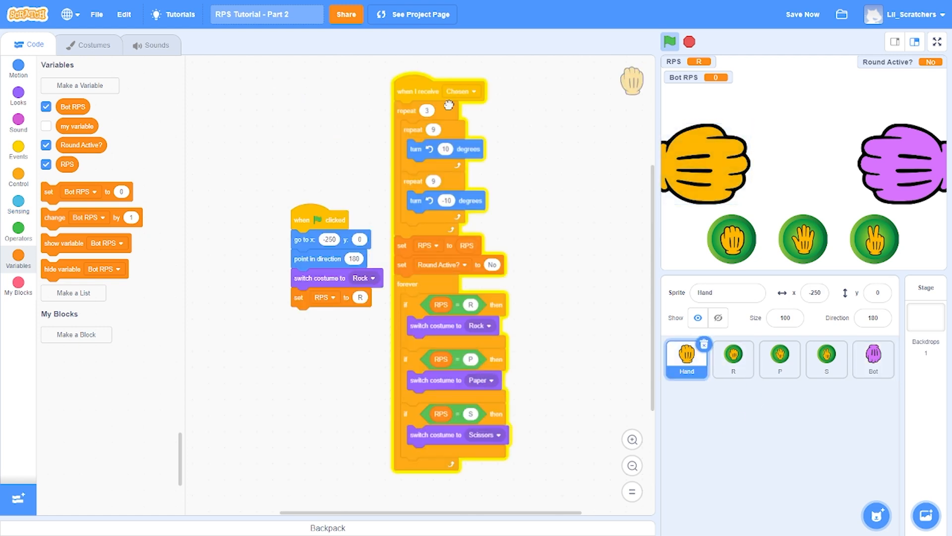
drag(401, 245, 512, 244)
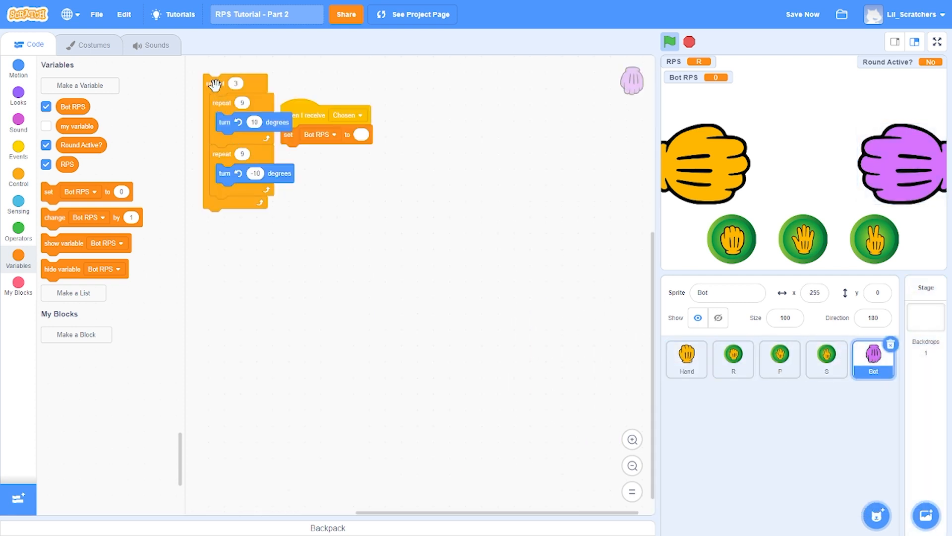
drag(236, 83, 317, 168)
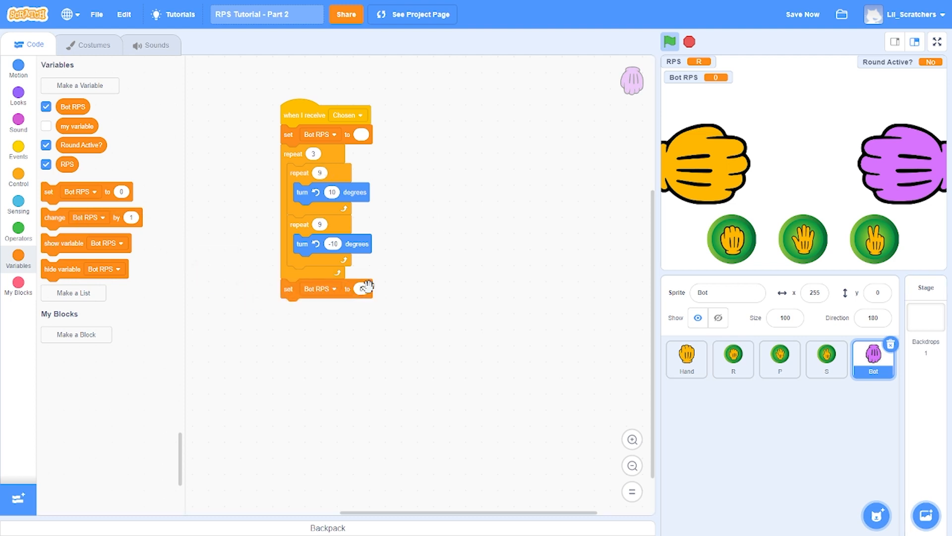
click(18, 229)
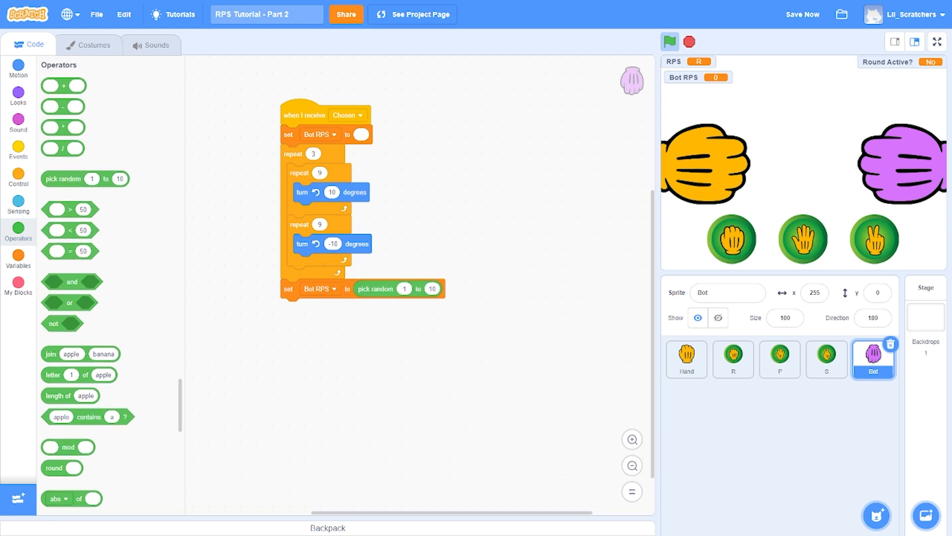
mouse_move(474, 298)
text(3)
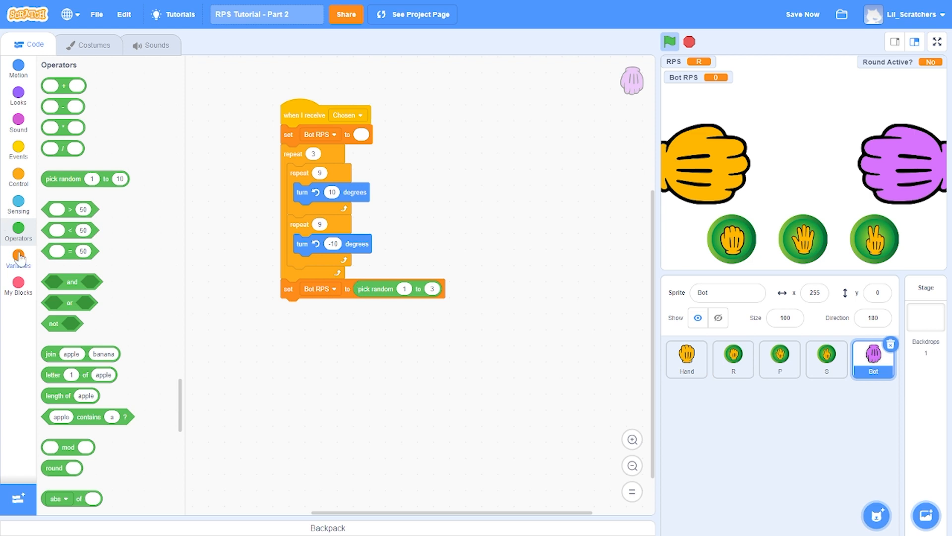
Add 'if Bot RPS = 1, 2, 3' checks that set Bot RPS to R, P and S.
click(18, 176)
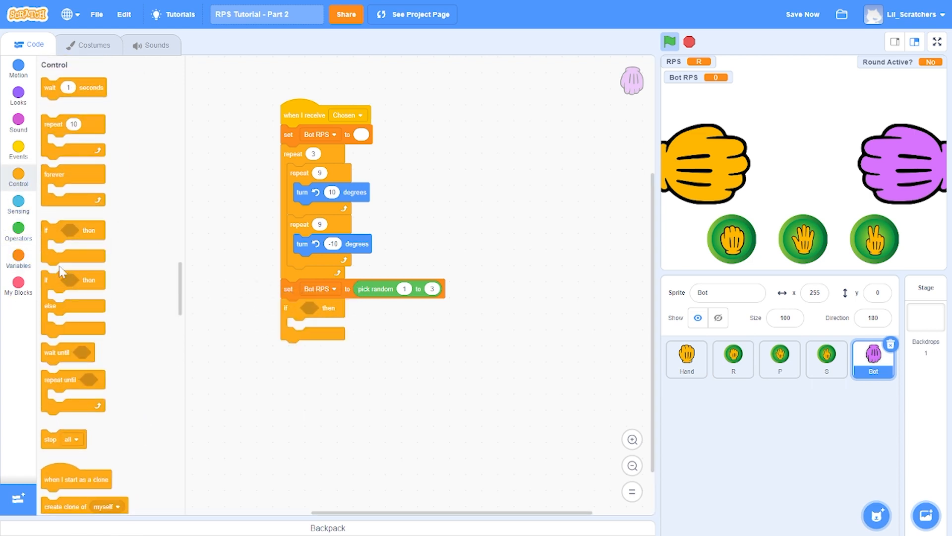
click(19, 231)
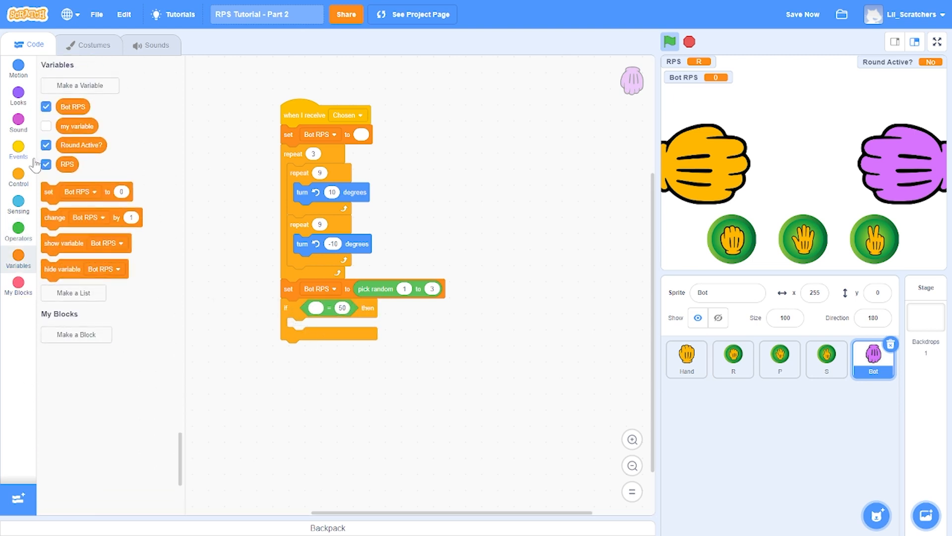
drag(71, 107, 316, 309)
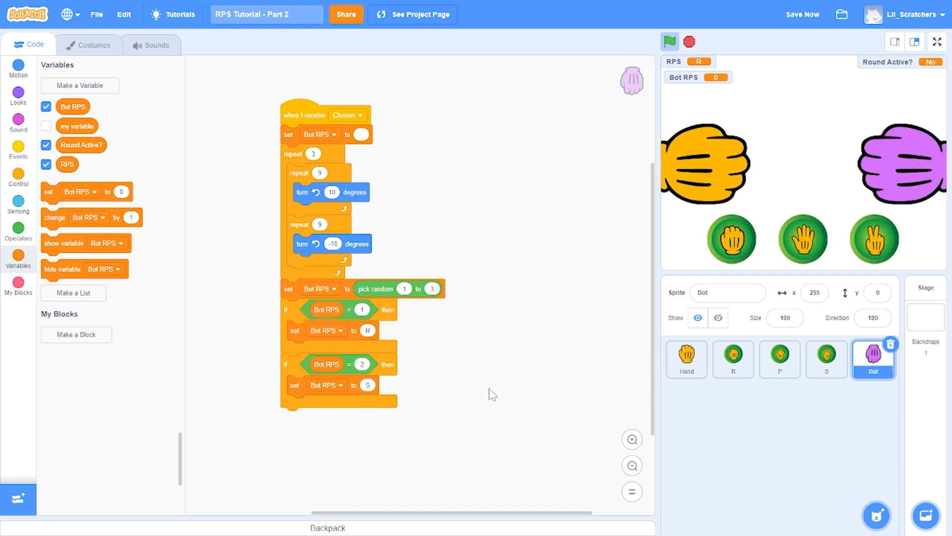
scroll(down, 3)
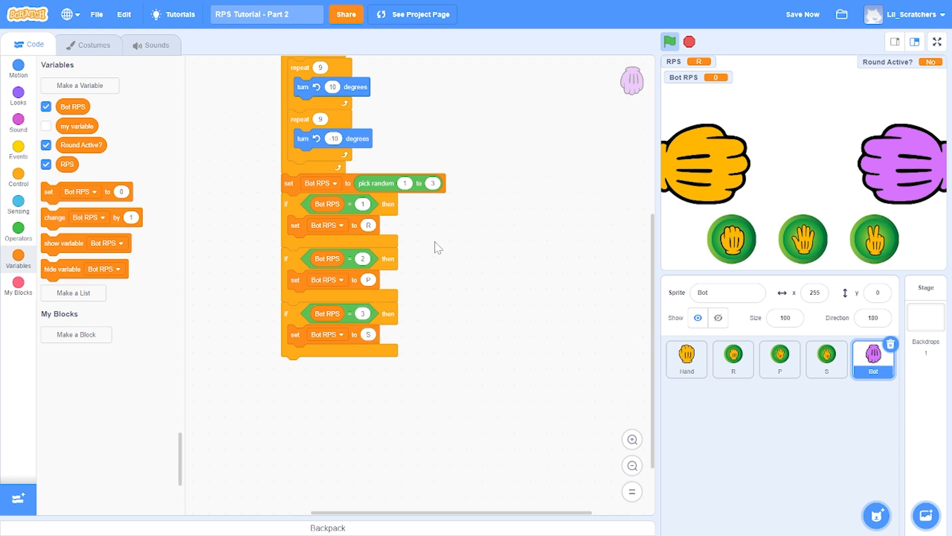
mouse_move(386, 210)
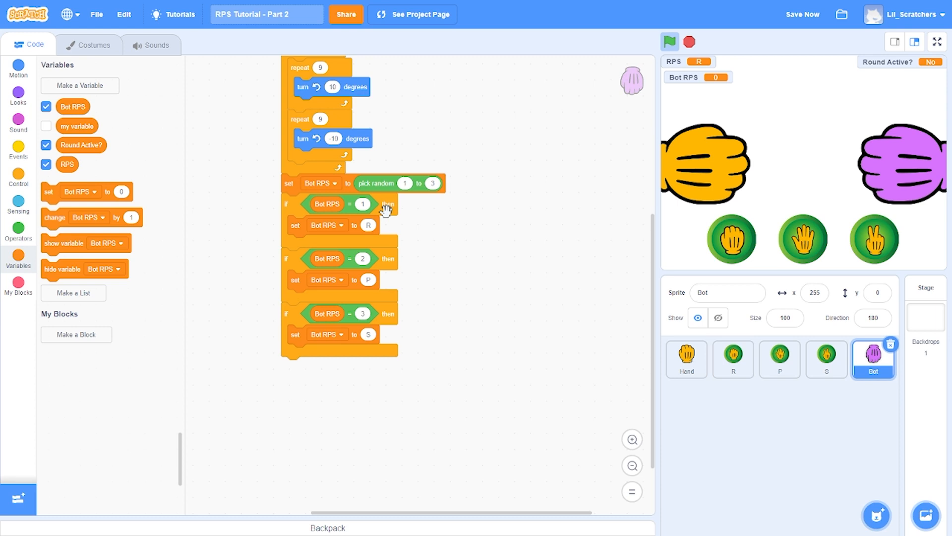
click(802, 14)
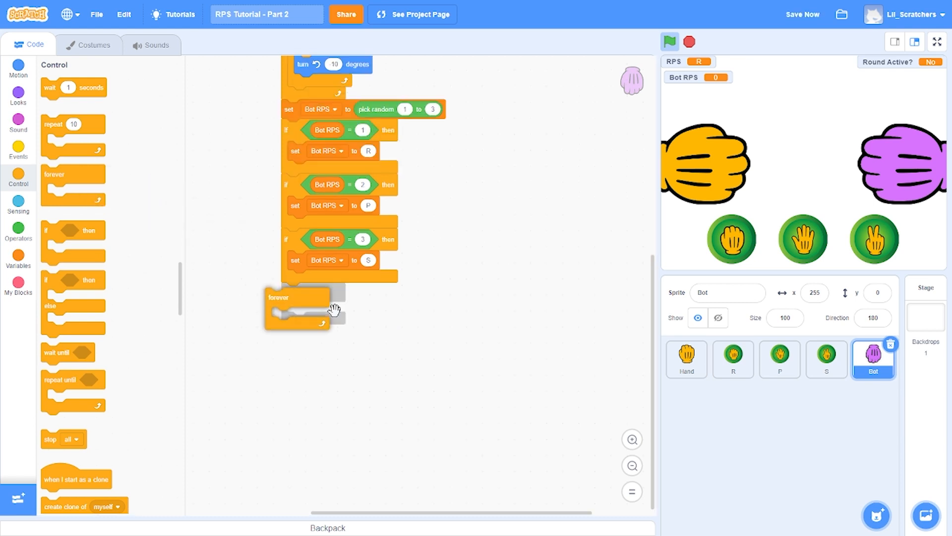
Add a forever loop checking Bot RPS = R, P, S and switching to the matching costume.
drag(298, 298, 294, 291)
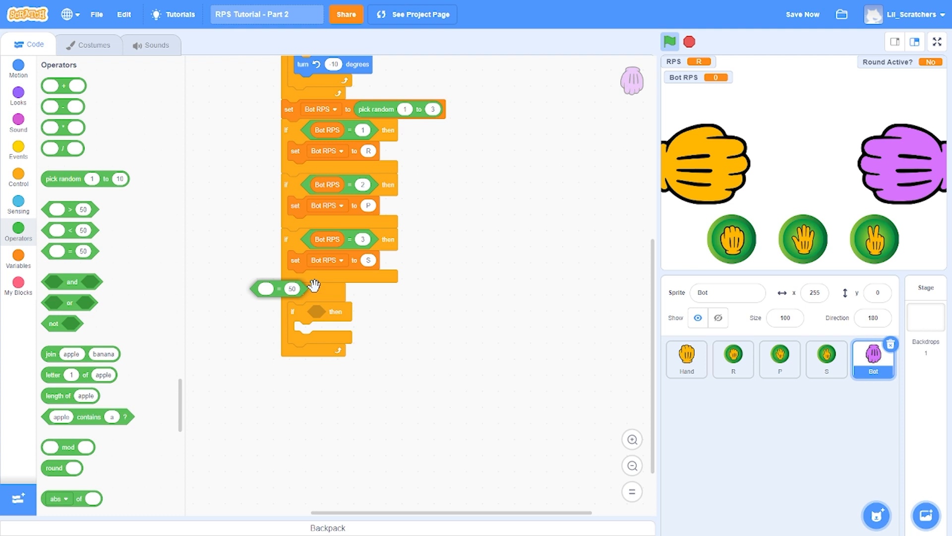
click(19, 258)
text(R)
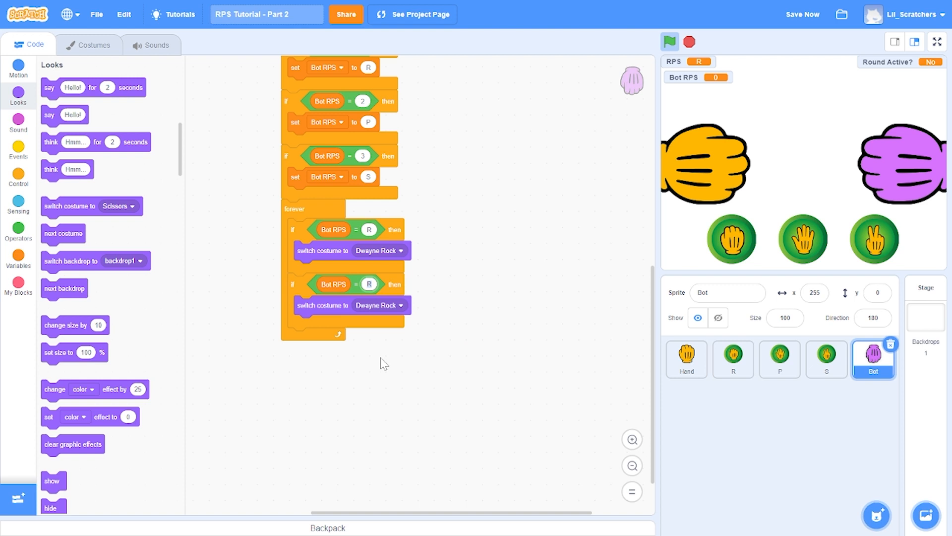
click(368, 284)
text(P)
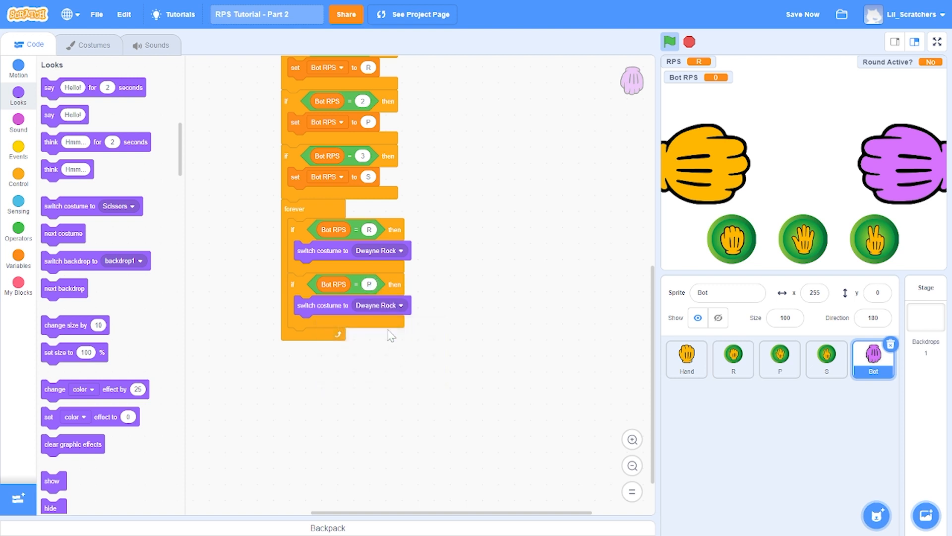
click(366, 305)
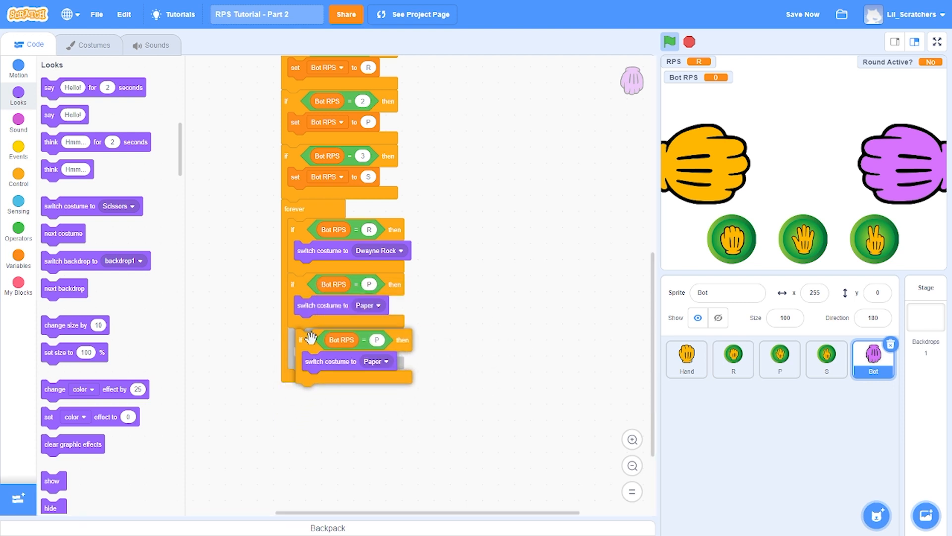
click(368, 339)
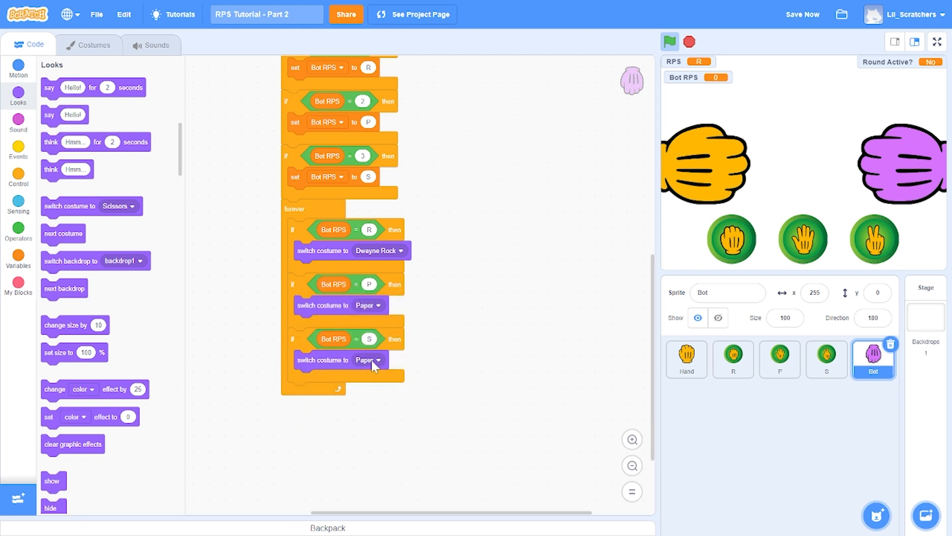
click(370, 359)
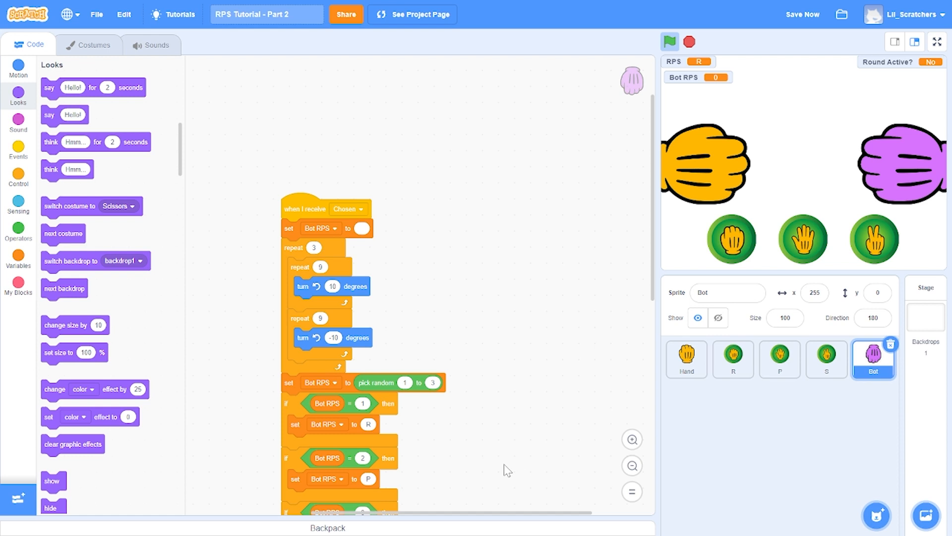
mouse_move(18, 203)
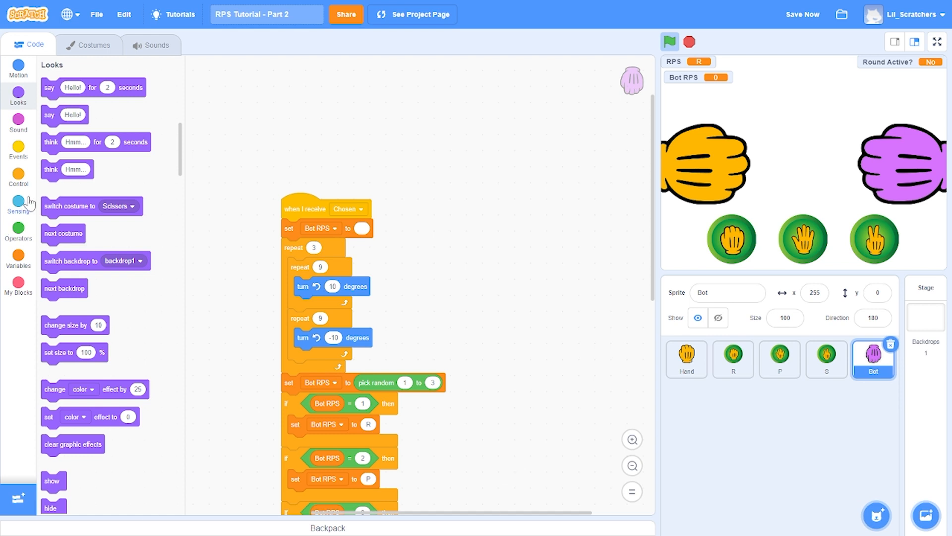
Build a second Chosen script: repeat until not Bot RPS = blank, showing Dwayne Rock, then save.
click(18, 145)
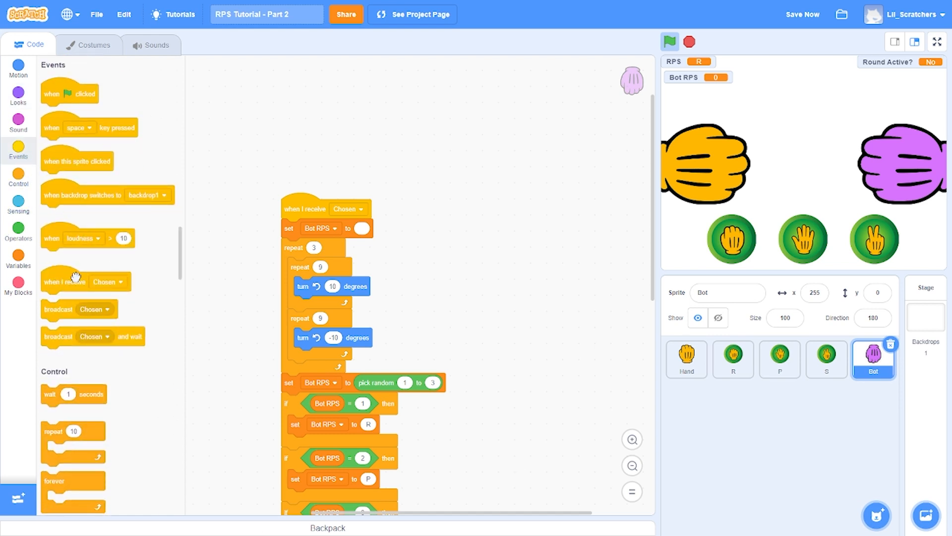
drag(85, 281, 507, 214)
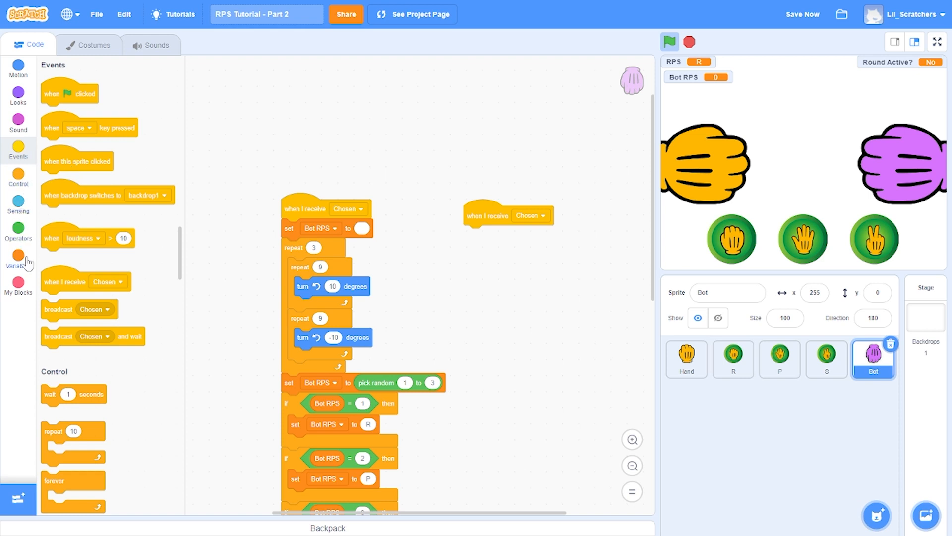
click(19, 258)
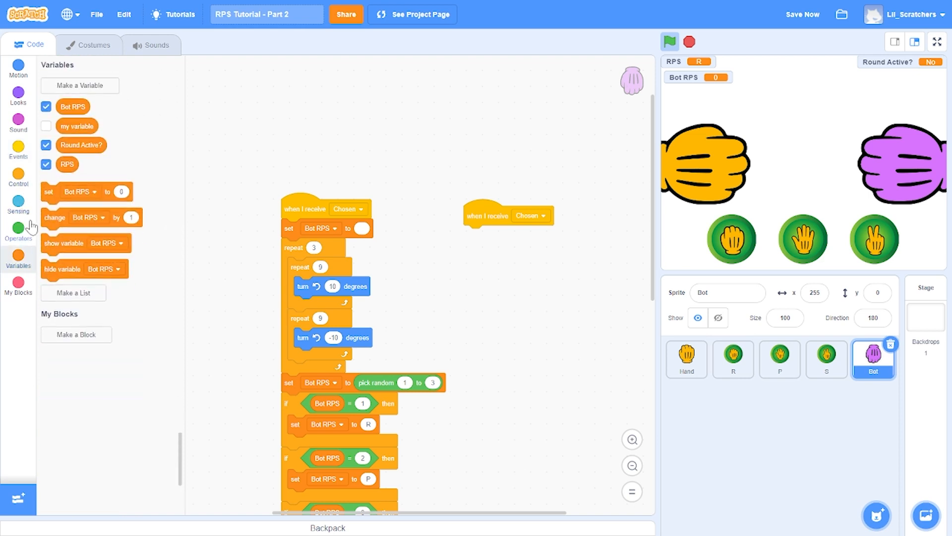
click(19, 176)
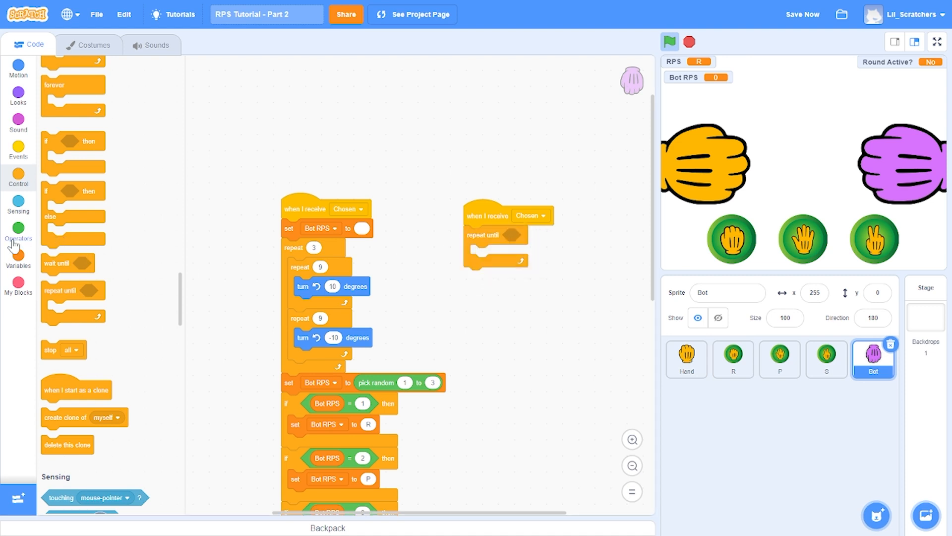
click(19, 232)
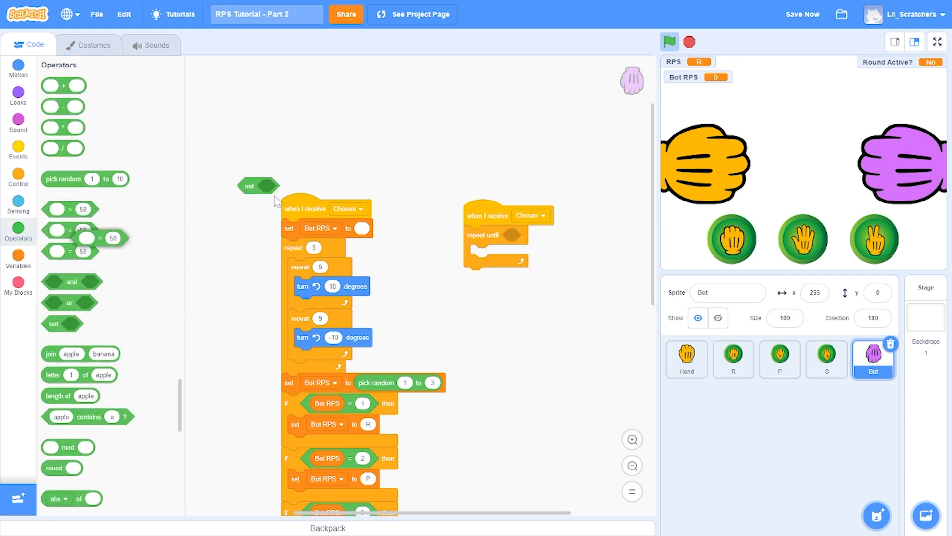
click(18, 257)
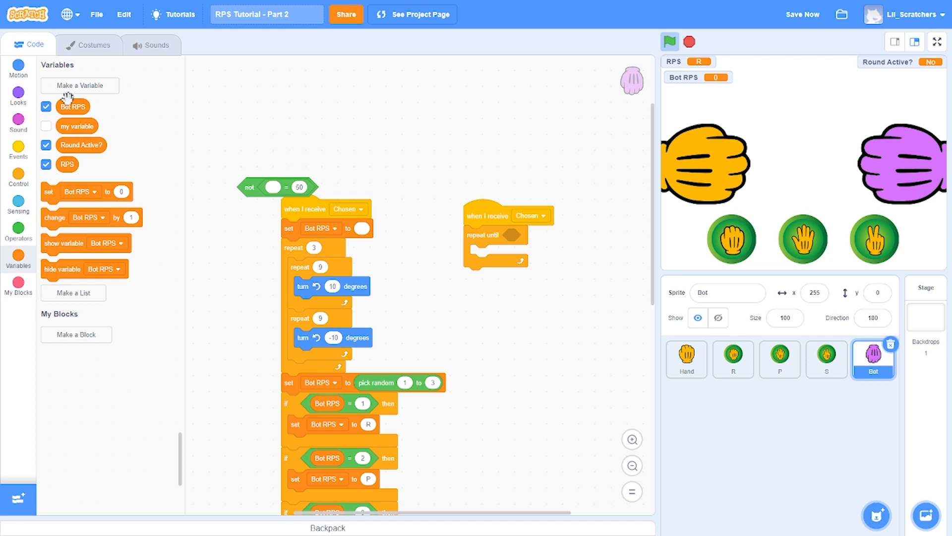
drag(72, 106, 283, 188)
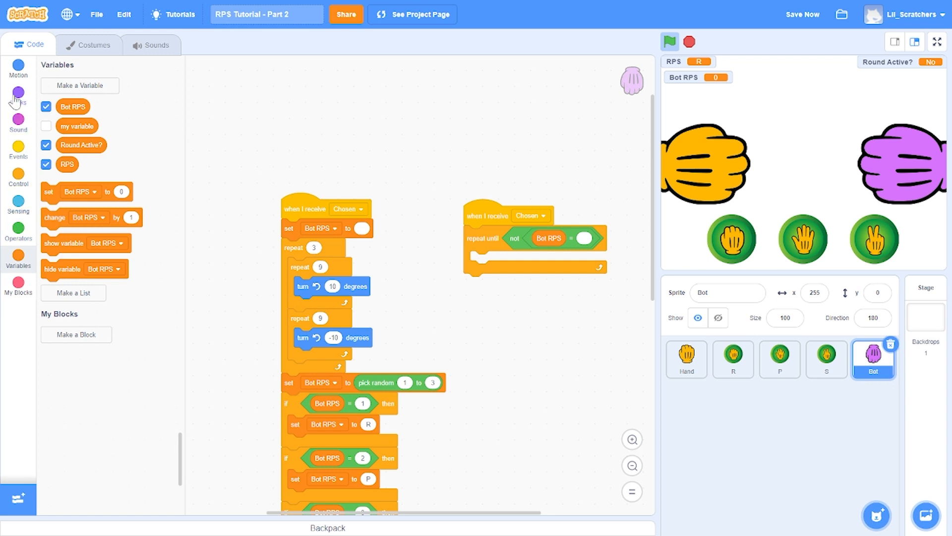
click(19, 97)
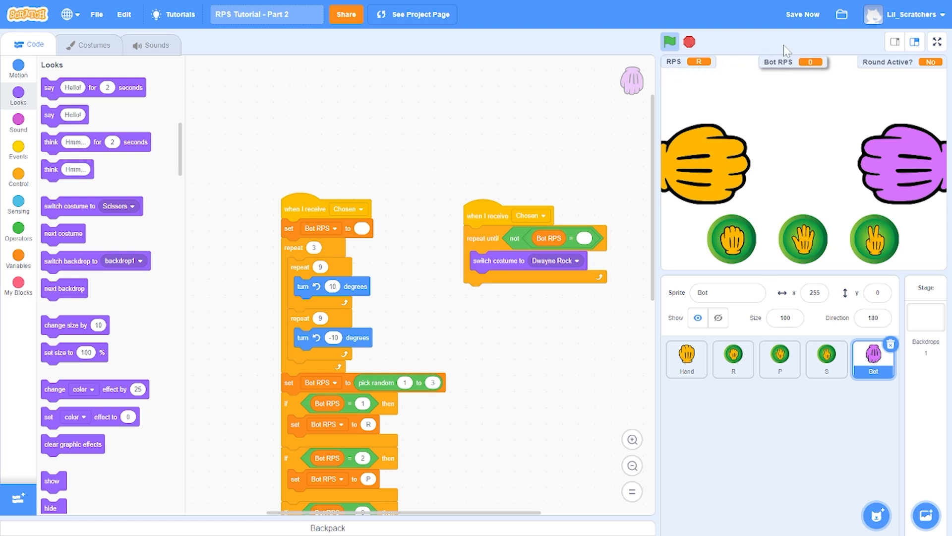
click(801, 14)
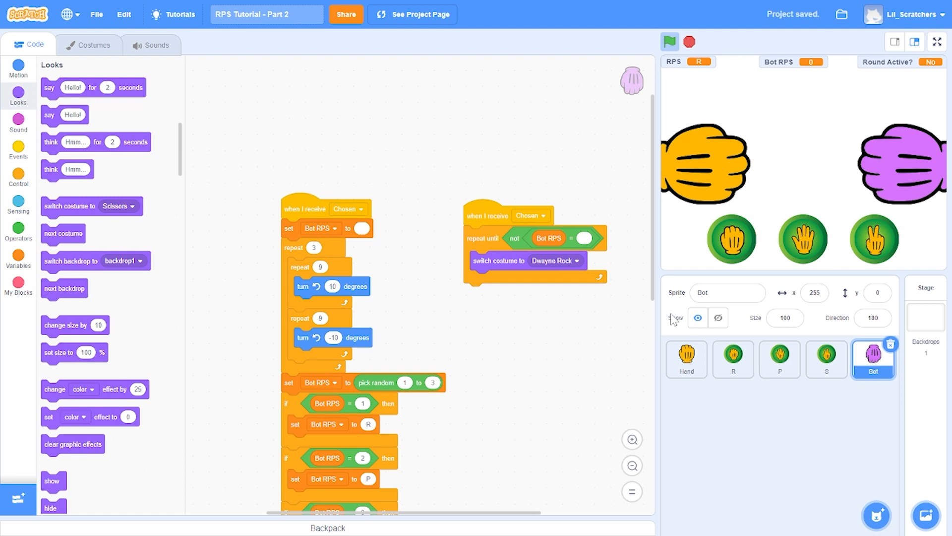
Run a full-screen test, then adjust the Bot's direction and set a turn to 10 degrees.
click(669, 41)
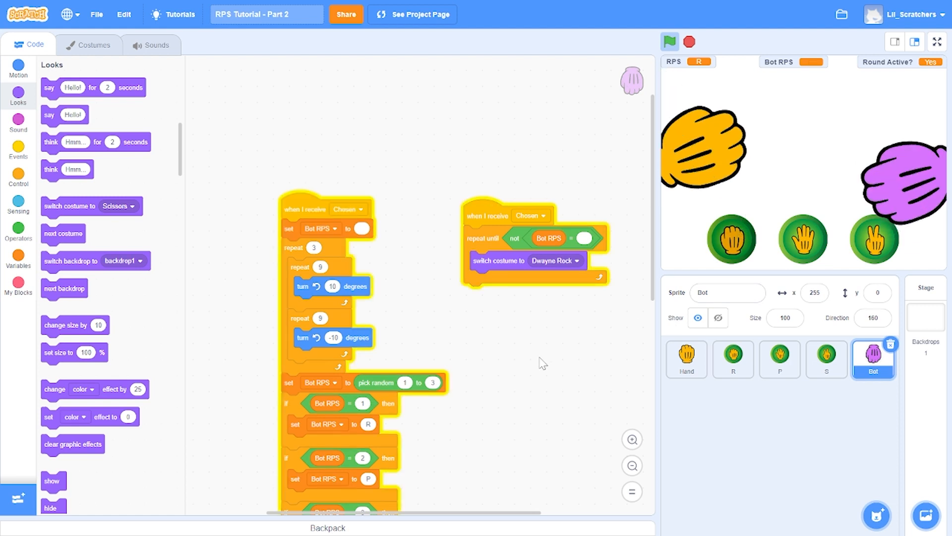
click(670, 42)
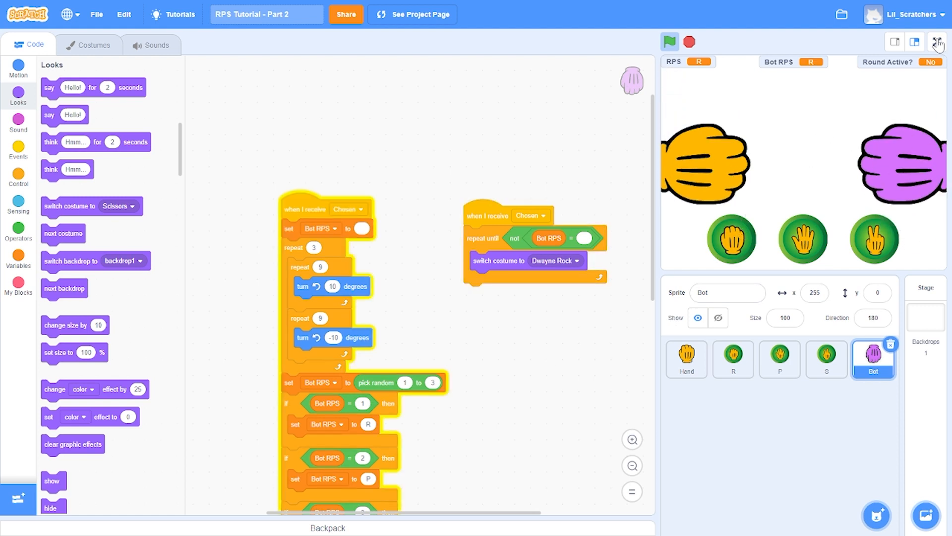
click(937, 42)
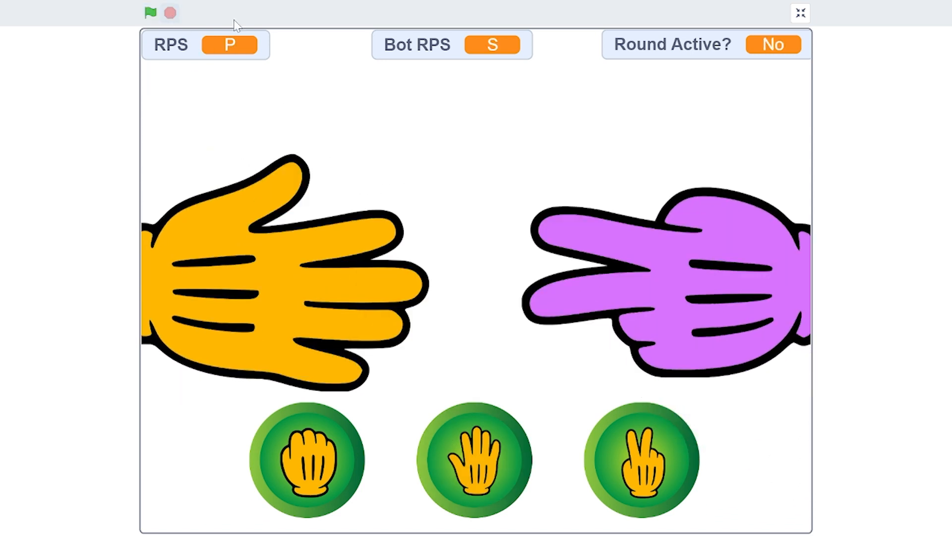
click(800, 13)
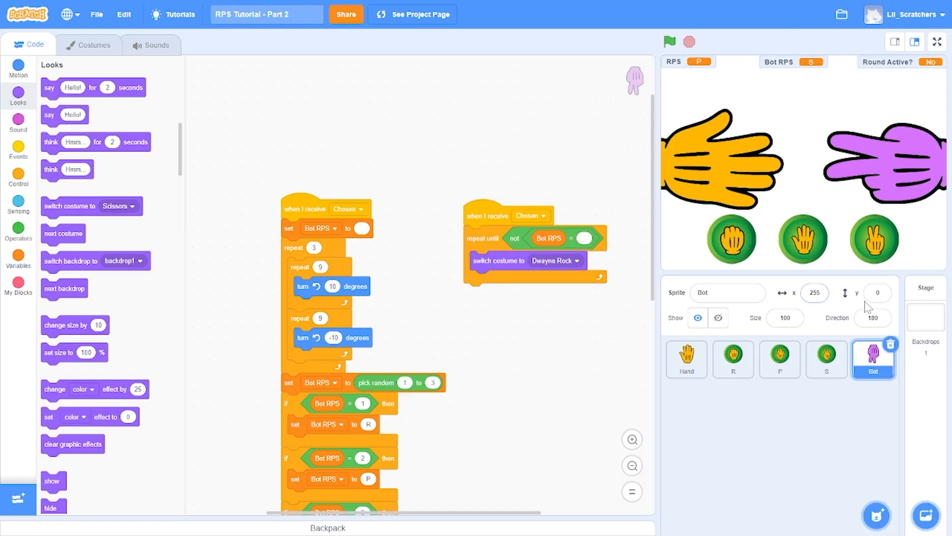
click(872, 317)
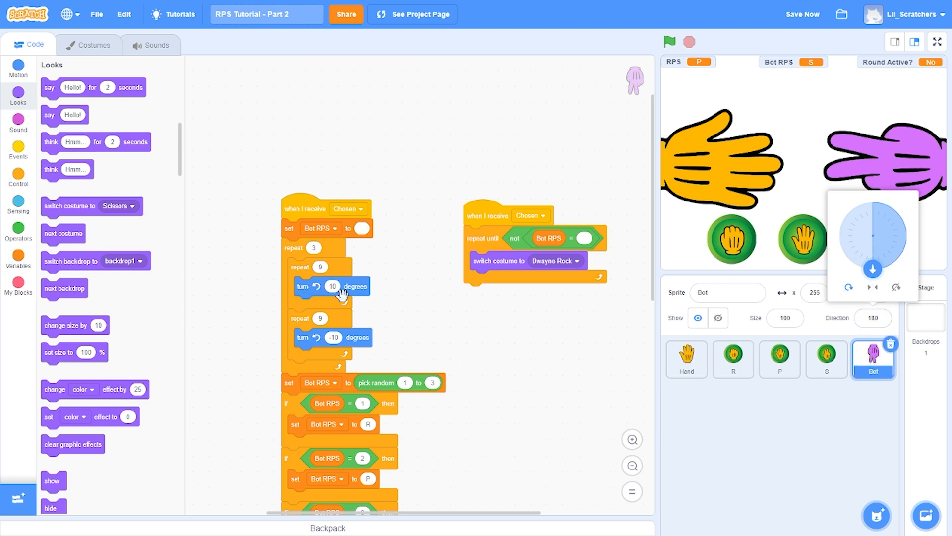
click(332, 286)
text(-10)
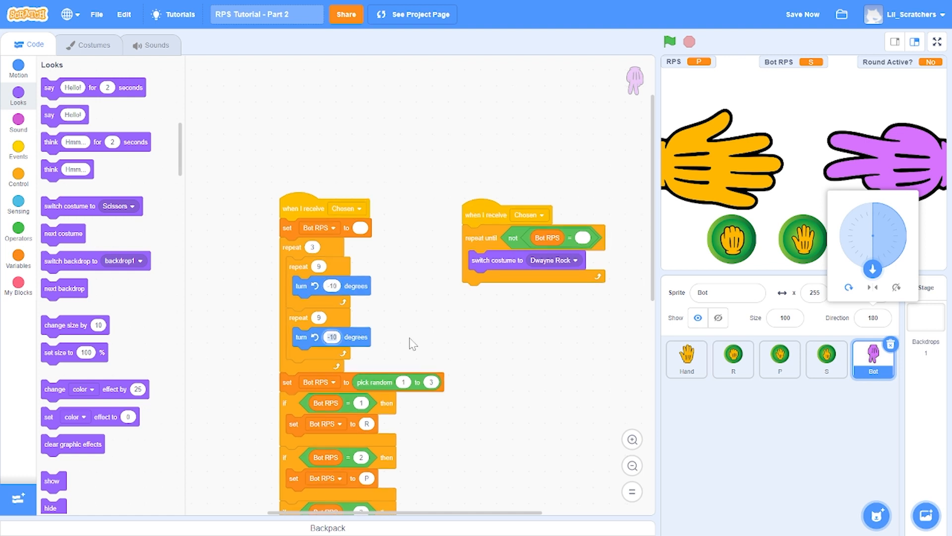
click(669, 41)
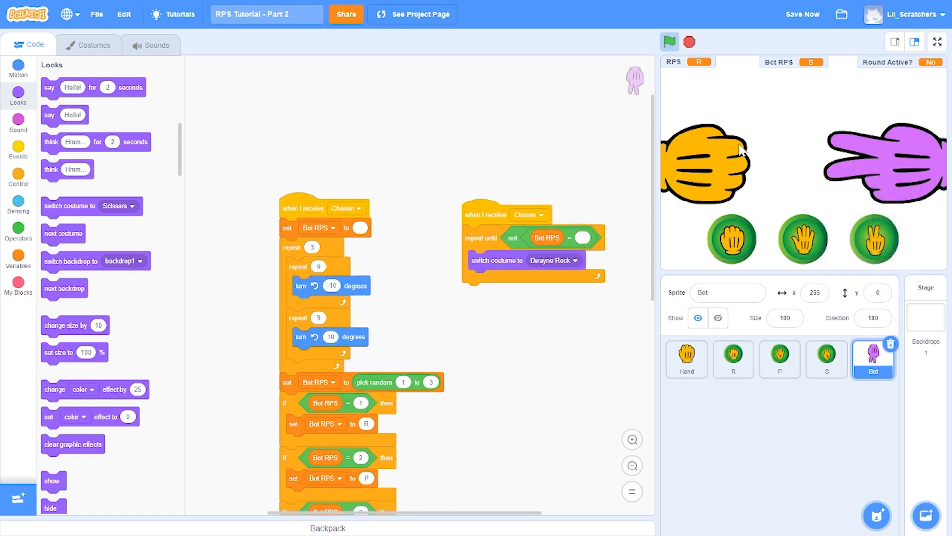
Replay full-screen, choosing paper and then scissors.
click(670, 41)
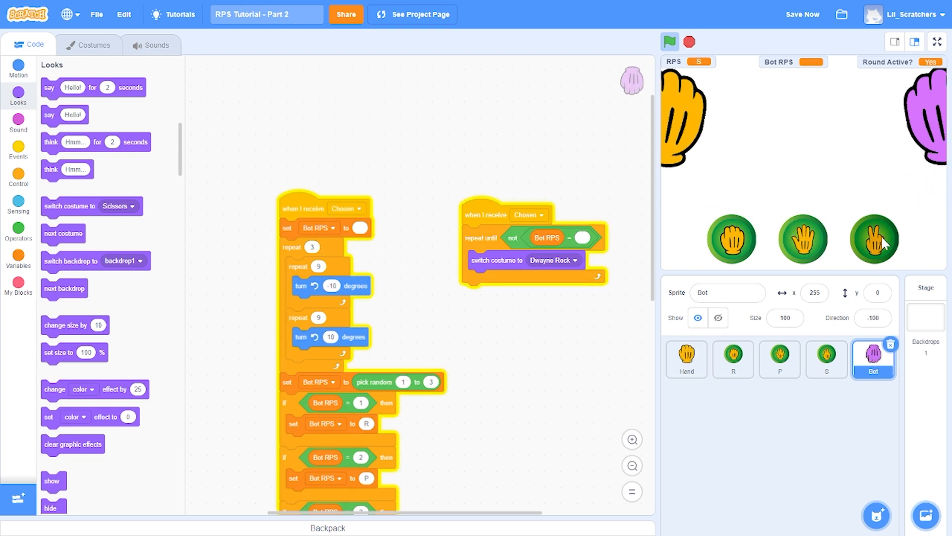
click(669, 41)
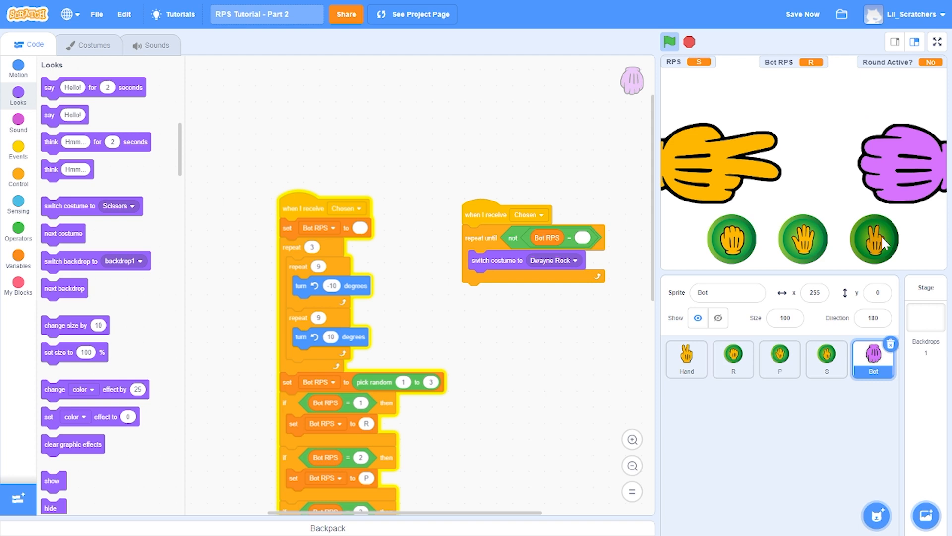
mouse_move(852, 252)
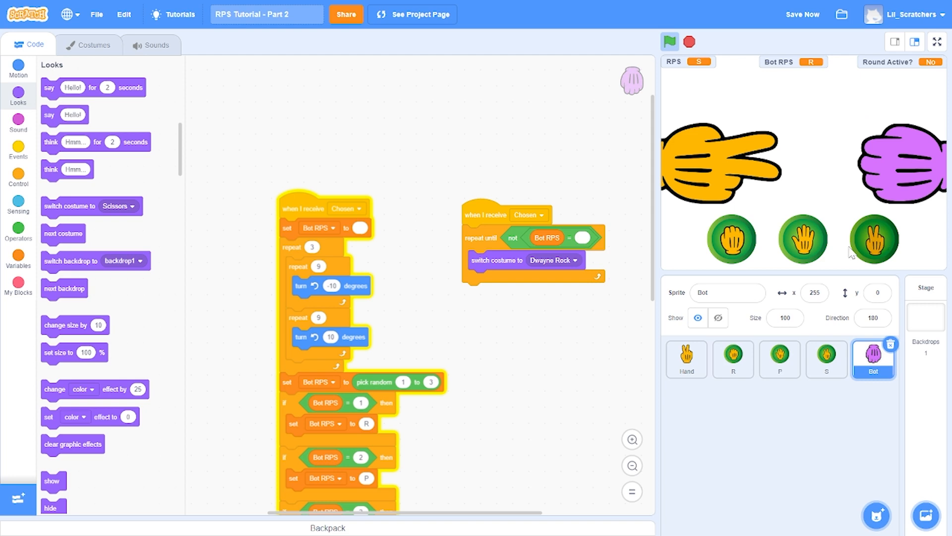
click(668, 41)
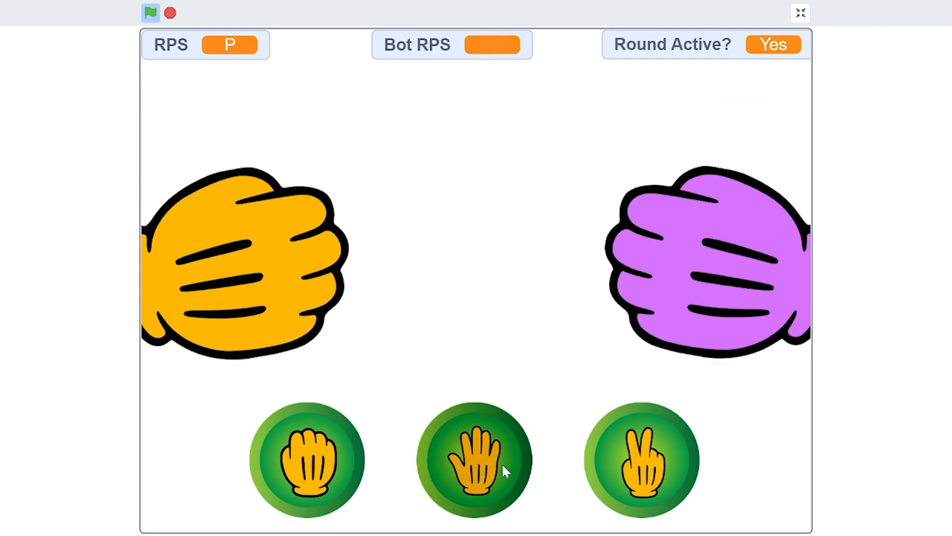
click(474, 460)
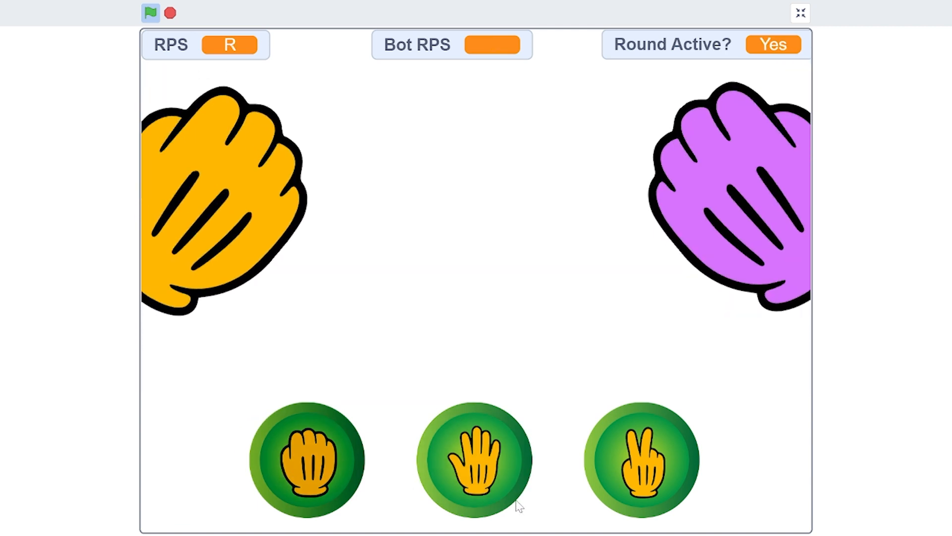
click(641, 460)
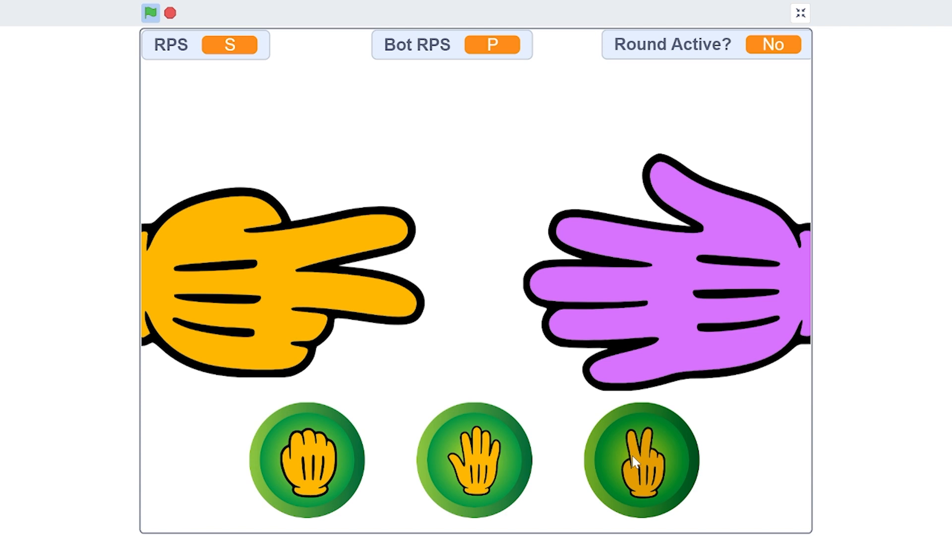
mouse_move(67, 5)
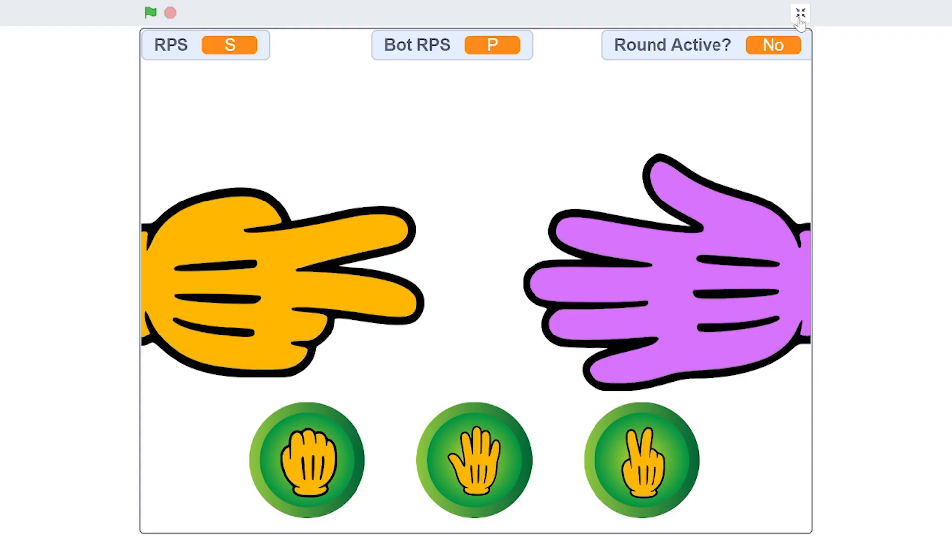
Create Bot Score and User Score variables and hide the Bot RPS readout.
click(800, 13)
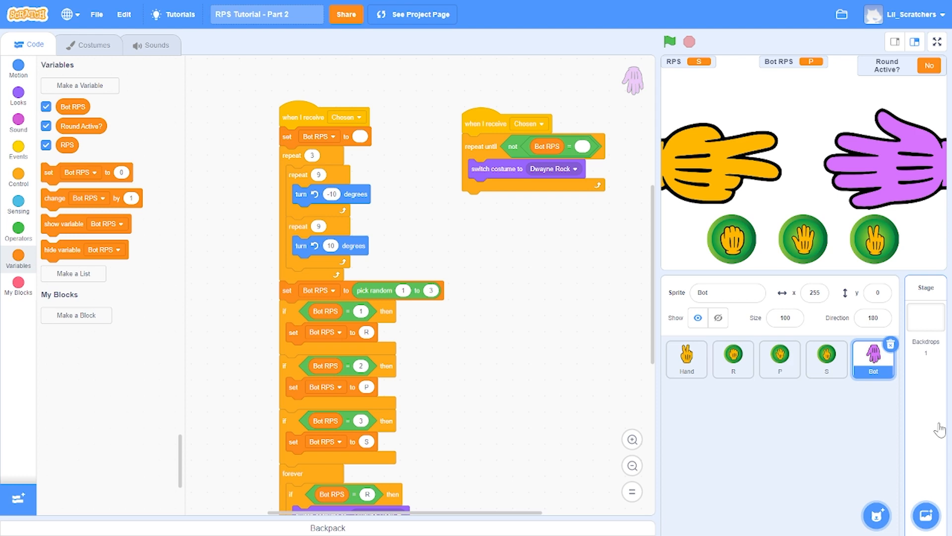
click(925, 307)
text(Bot Sc)
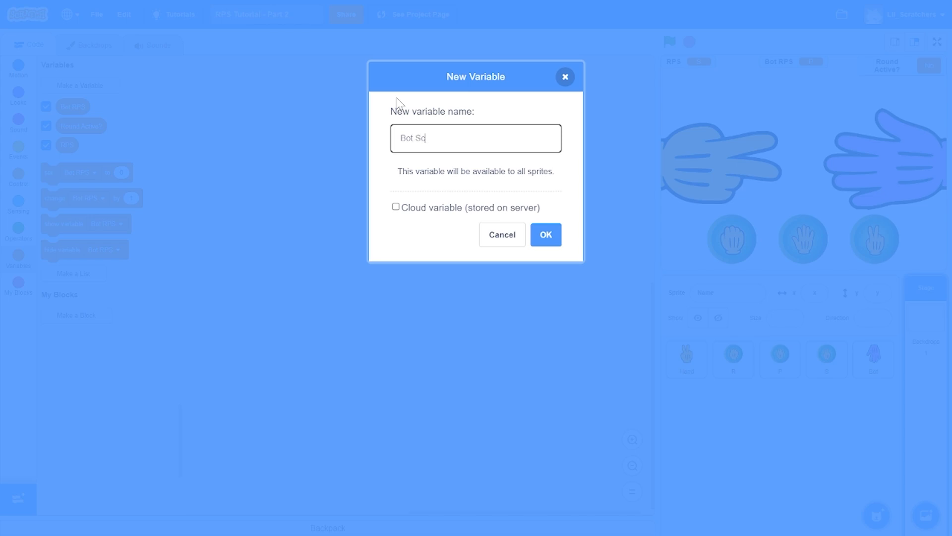
click(544, 234)
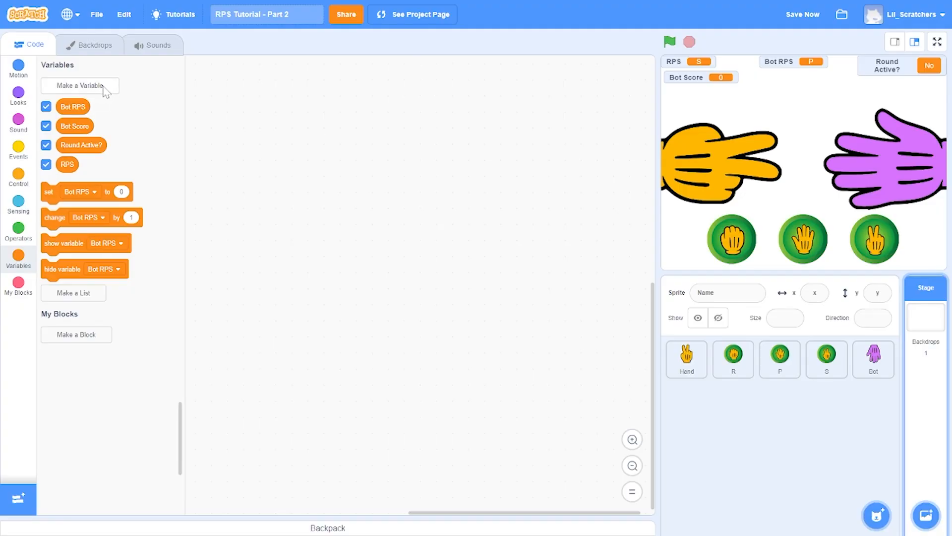
click(79, 85)
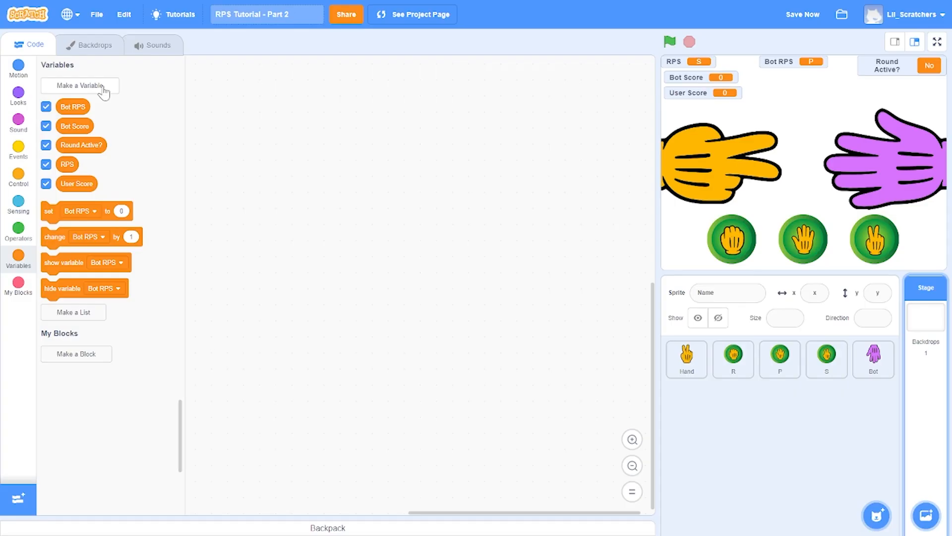
mouse_move(82, 81)
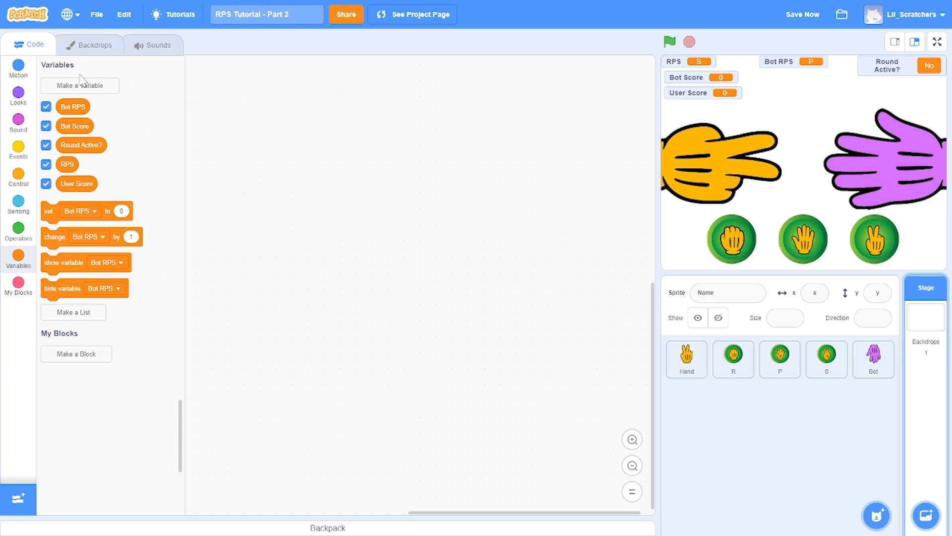
mouse_move(212, 237)
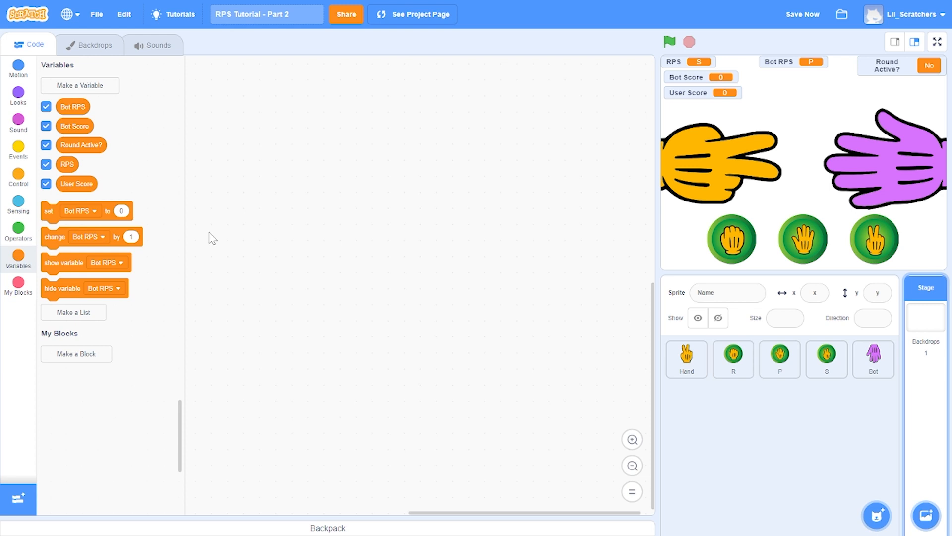
mouse_move(5, 389)
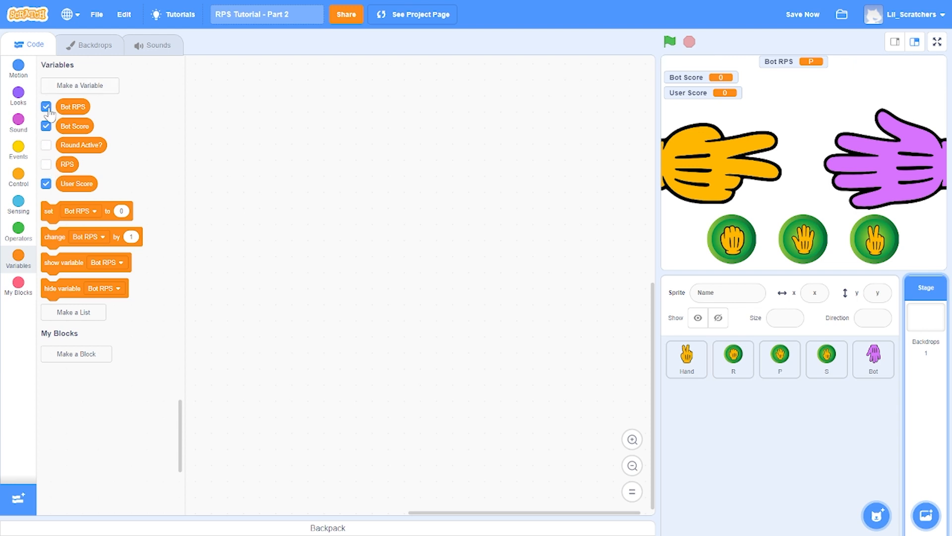
click(46, 106)
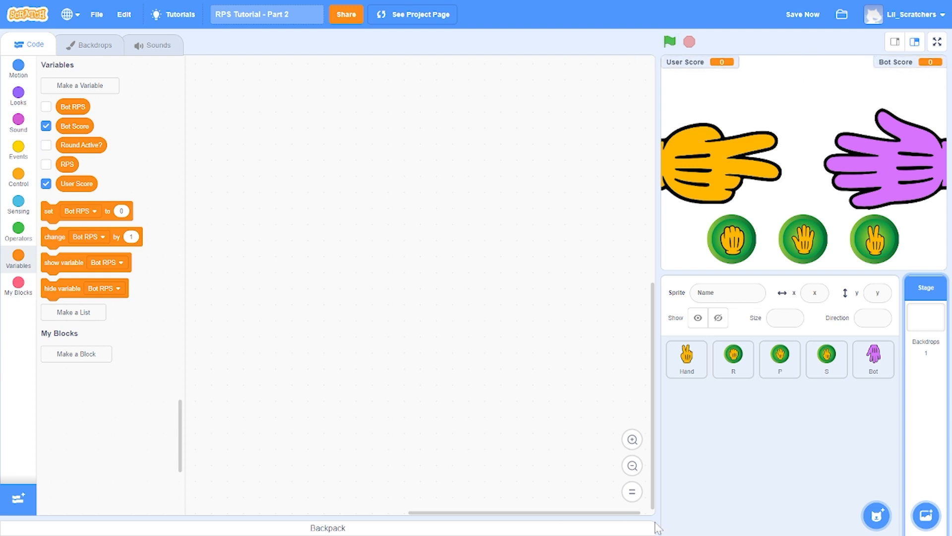
mouse_move(884, 391)
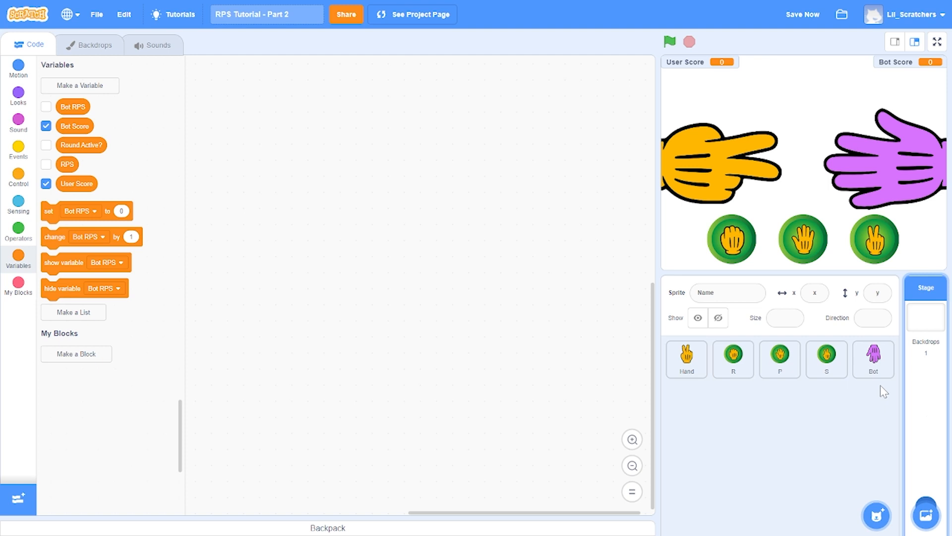
click(18, 148)
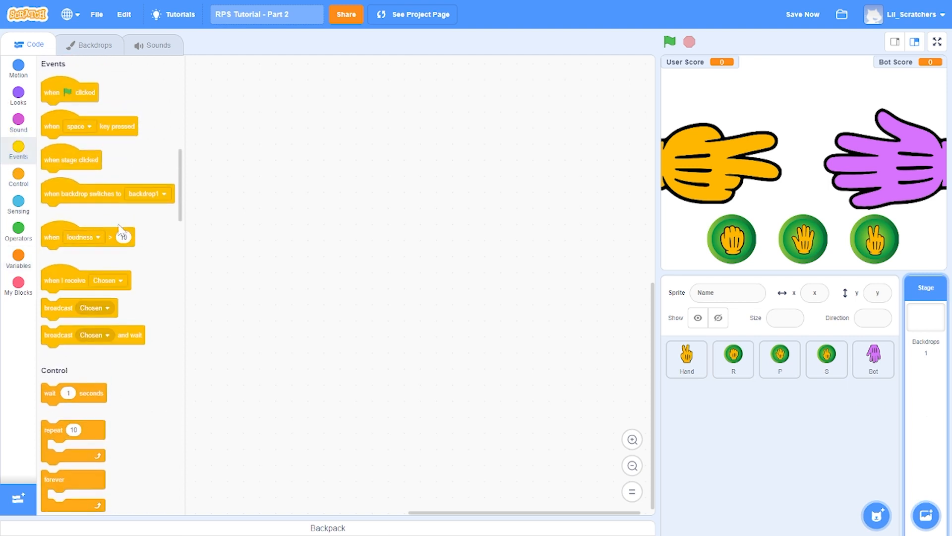
Start a 'when I receive Chosen' script with an if block and an equality check.
drag(85, 279, 300, 120)
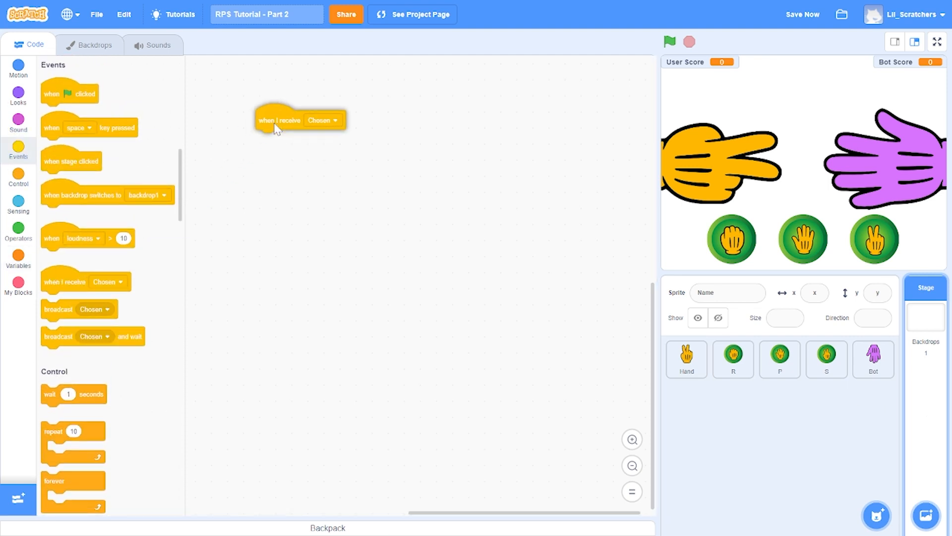
click(18, 178)
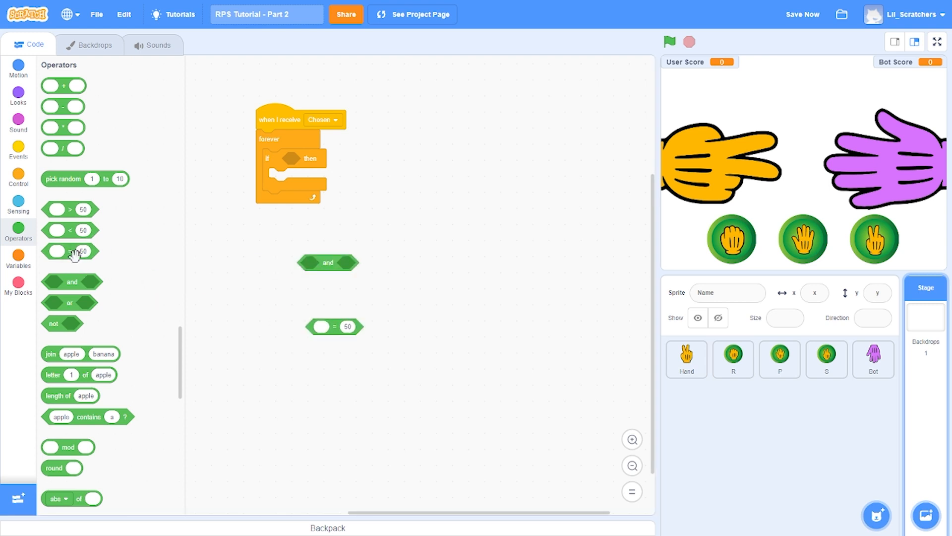
drag(333, 326, 315, 263)
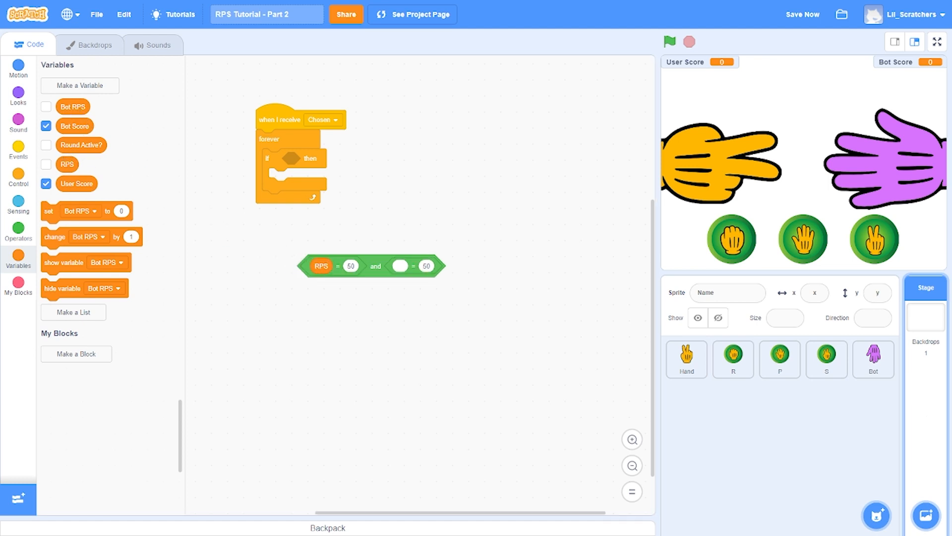
Rename the RPS variable to User RPS.
right_click(67, 165)
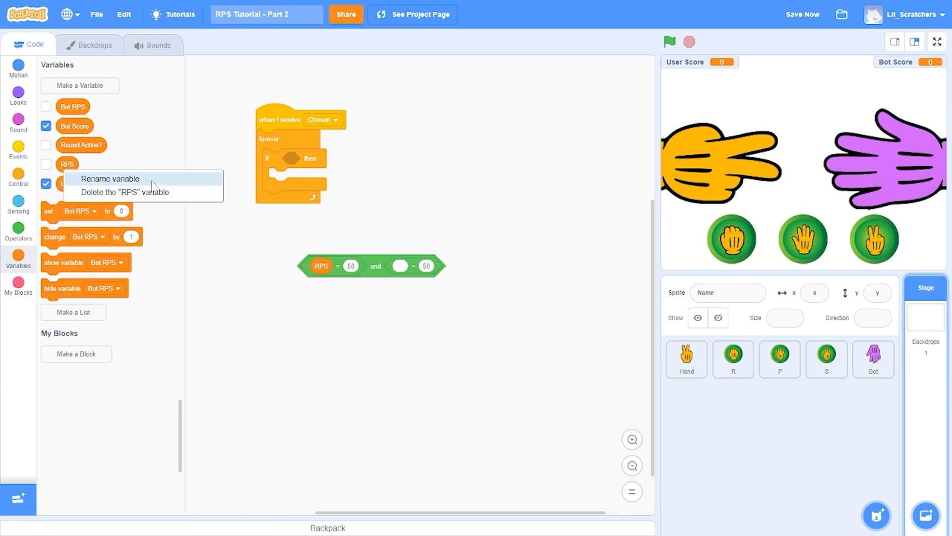
click(110, 178)
text(User RPS)
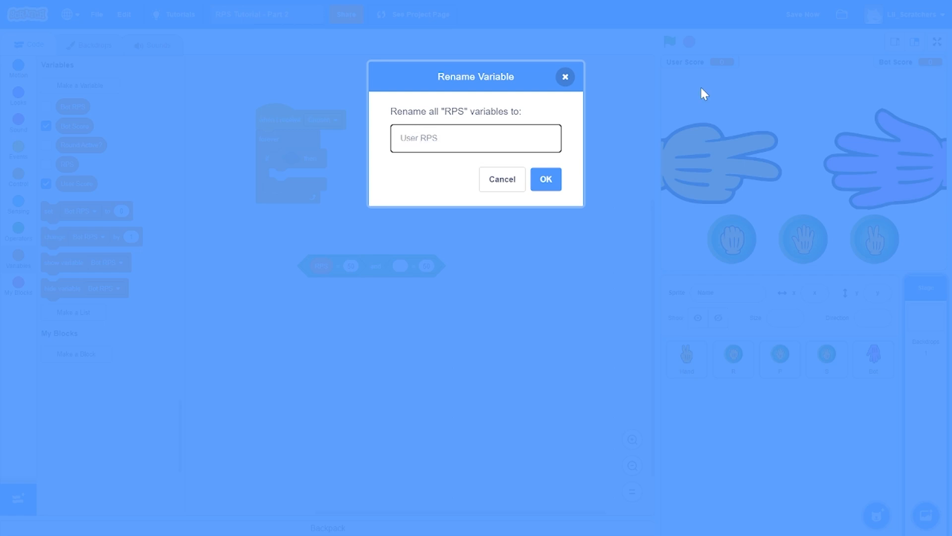
click(544, 178)
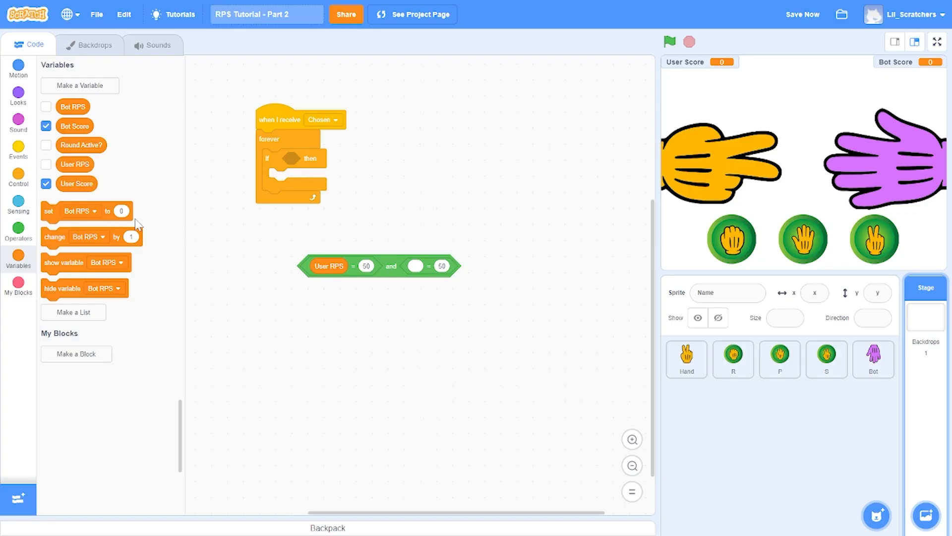
Fill in the rock matchup conditions, duplicating the rock-versus-scissors check to change Bot Score.
drag(73, 106, 428, 261)
text(P)
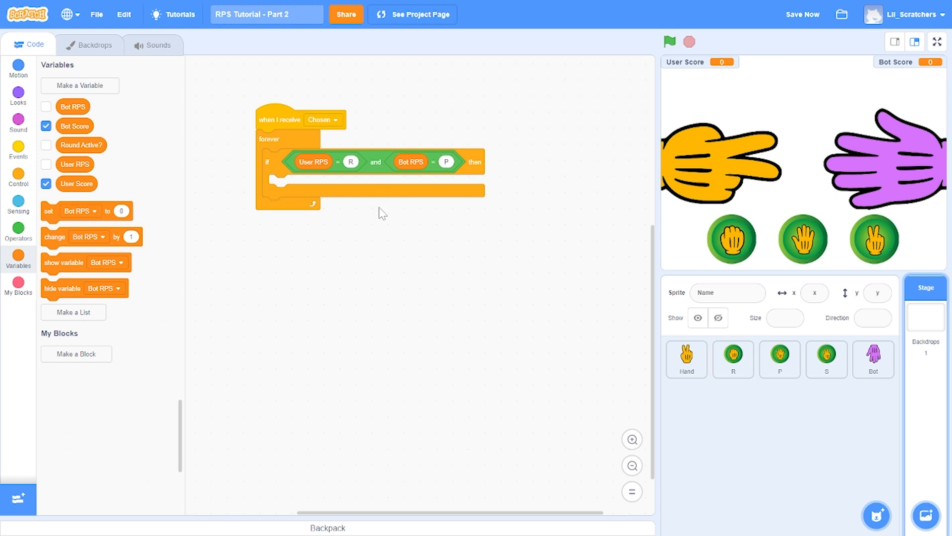
mouse_move(75, 243)
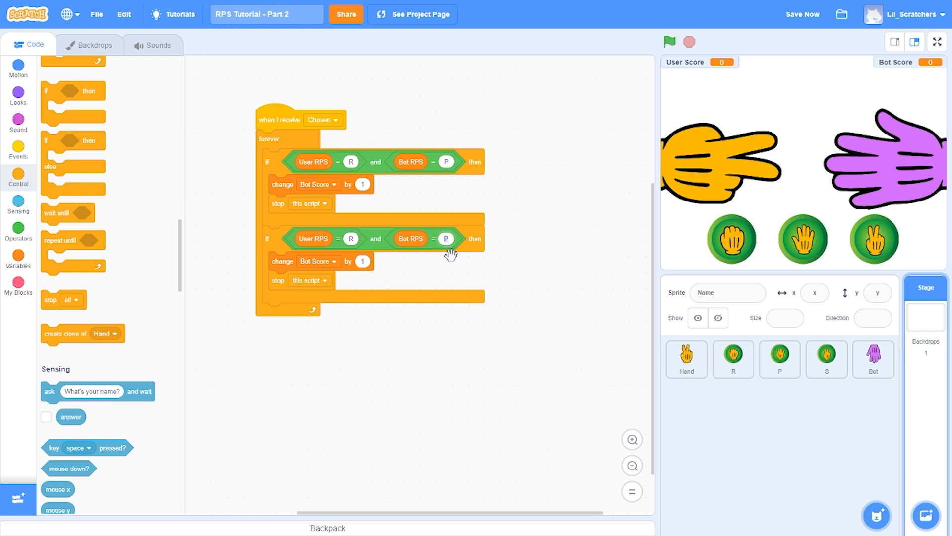
mouse_move(489, 326)
text(S)
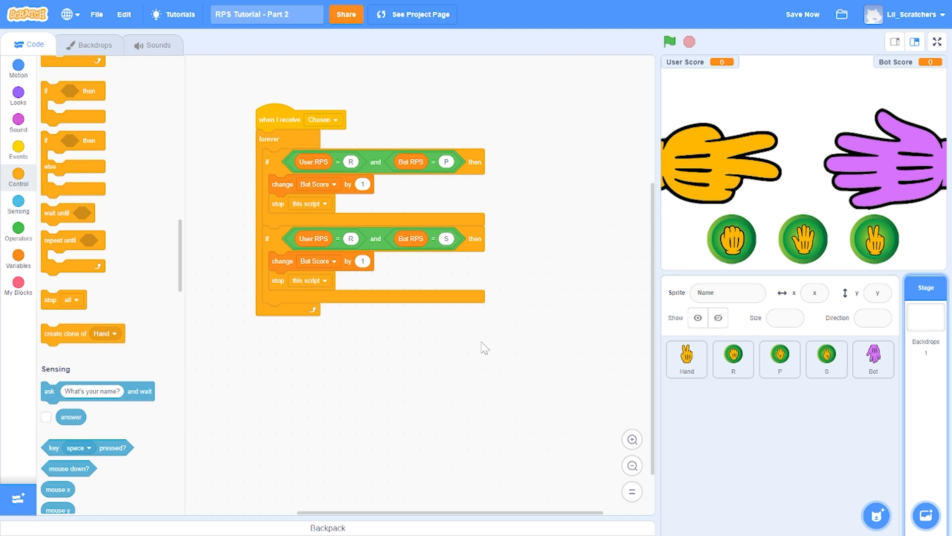
click(318, 261)
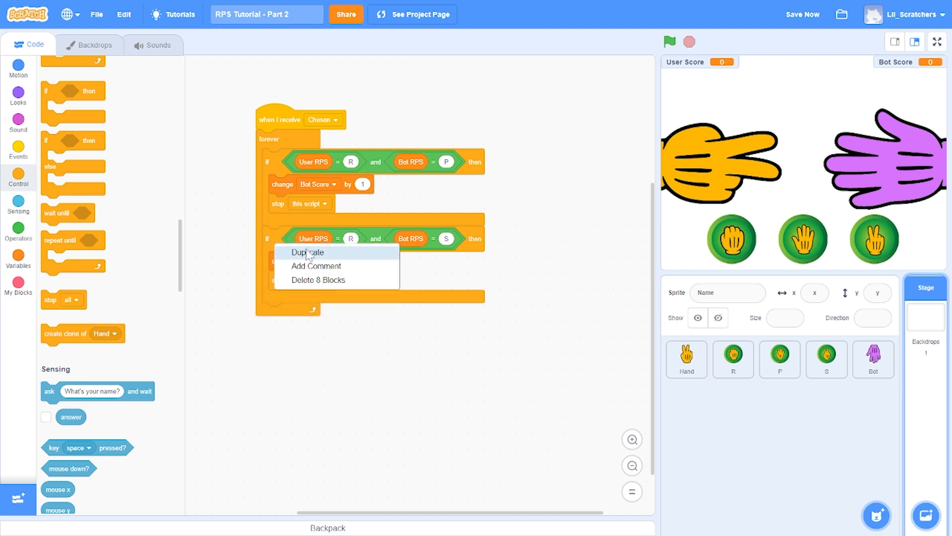
click(308, 252)
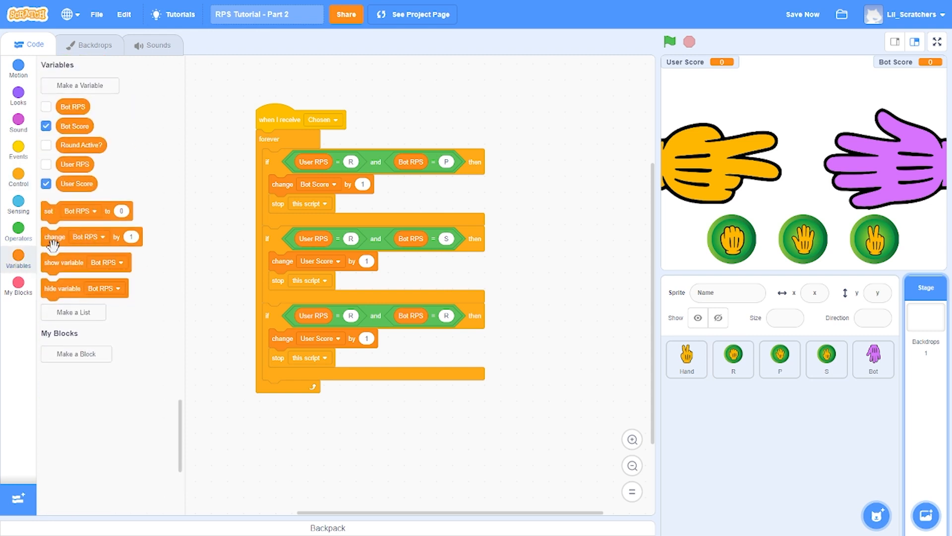
click(316, 357)
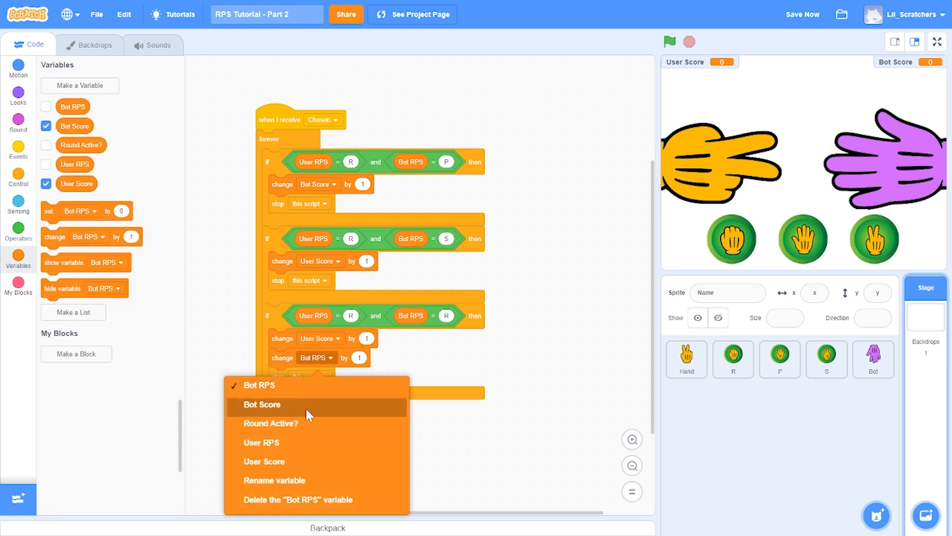
click(262, 405)
text(0)
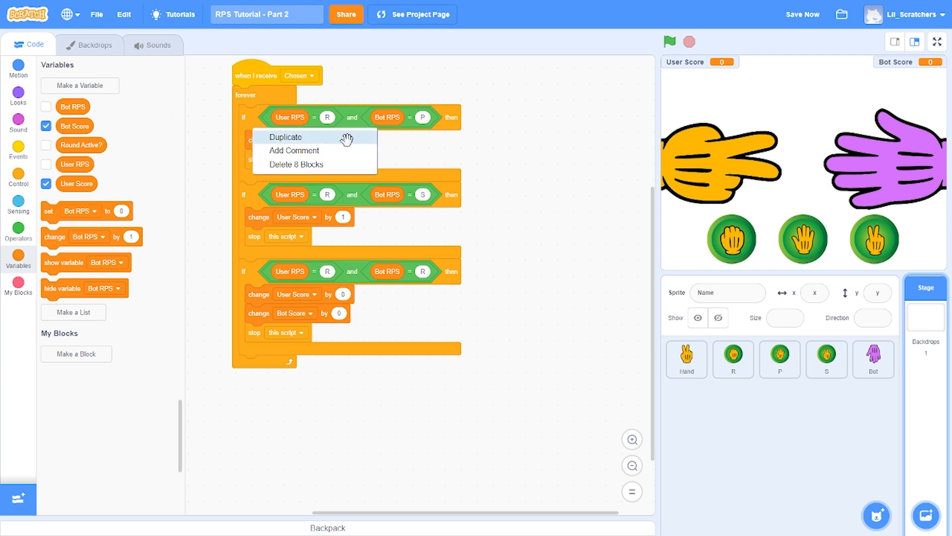
Duplicate the rock if-blocks for User RPS = P and set Bot RPS to S, R and P with matching score changes.
click(286, 136)
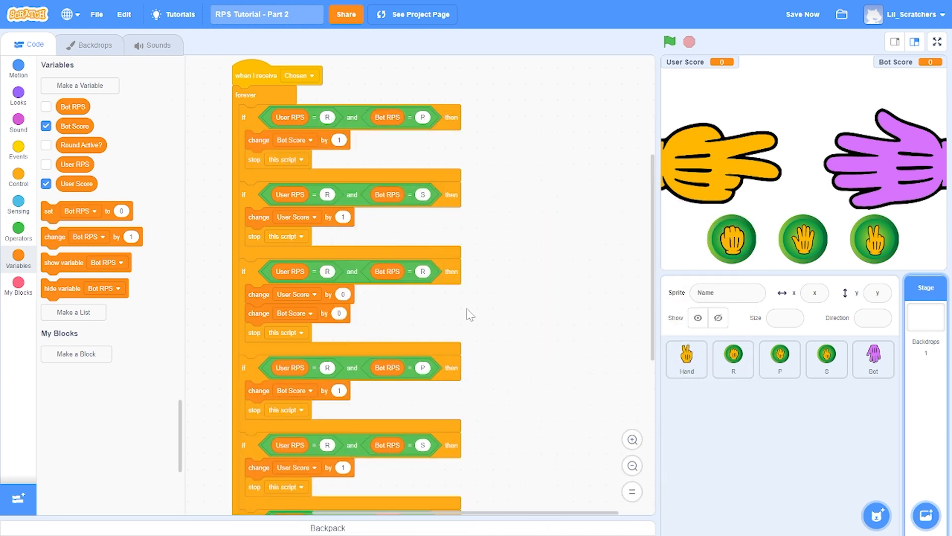
scroll(down, 3)
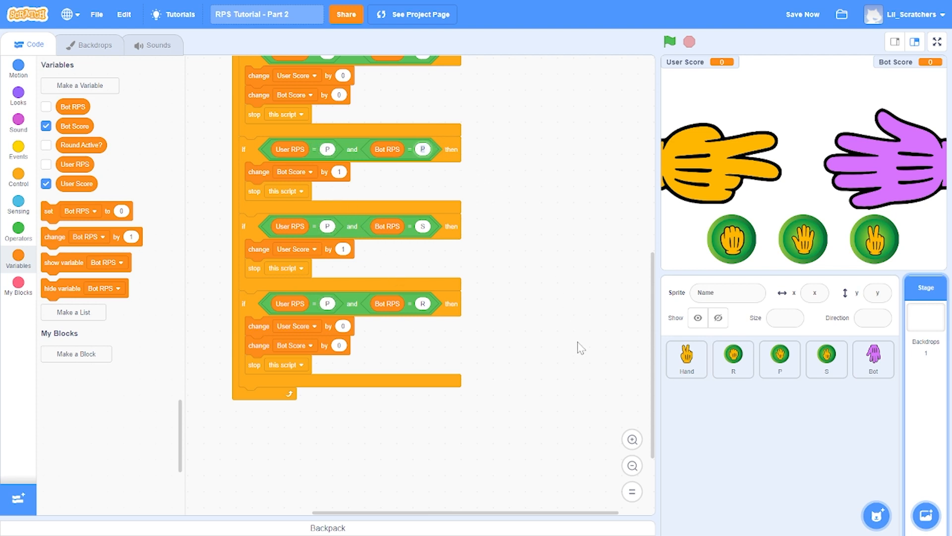
mouse_move(581, 354)
text(S)
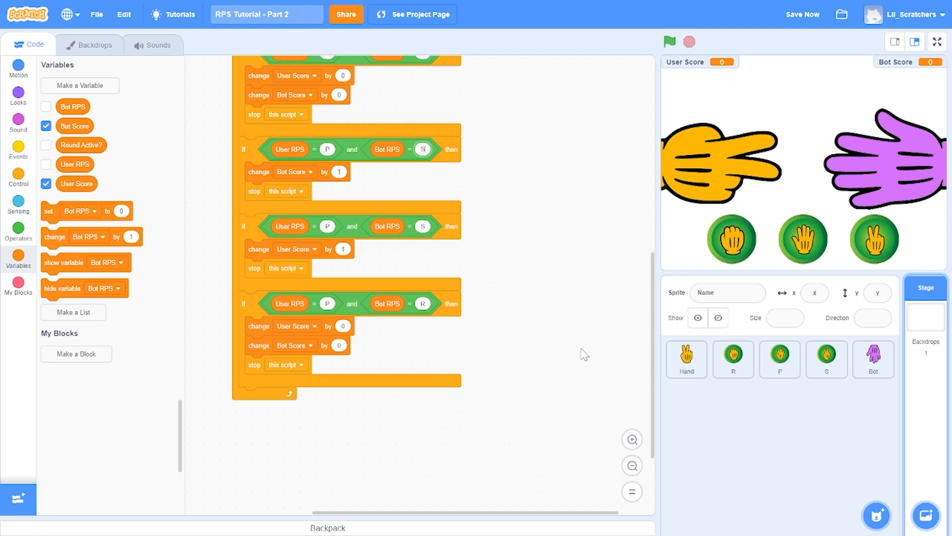
mouse_move(424, 228)
text(R)
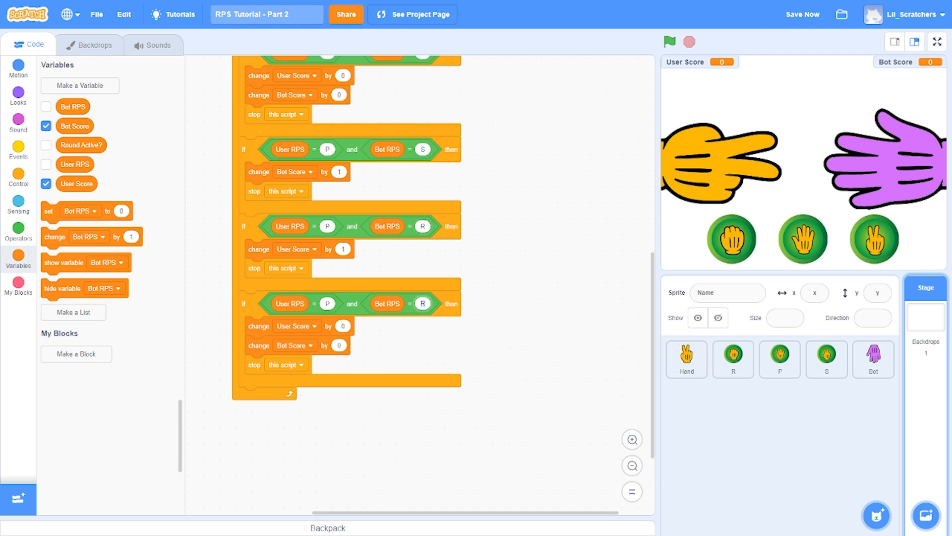
Add User RPS = S checks against Bot R, P and S with matching Score changes.
scroll(down, 3)
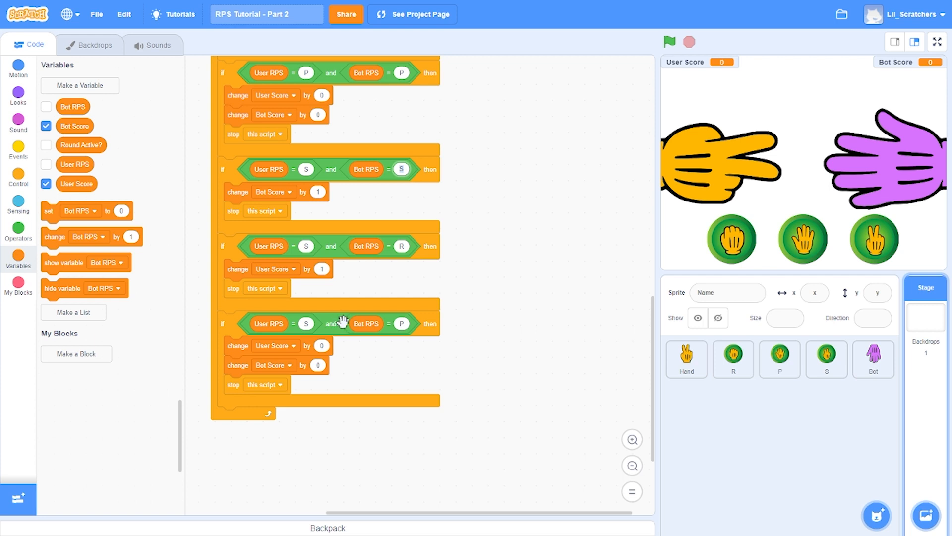
mouse_move(500, 309)
text(R)
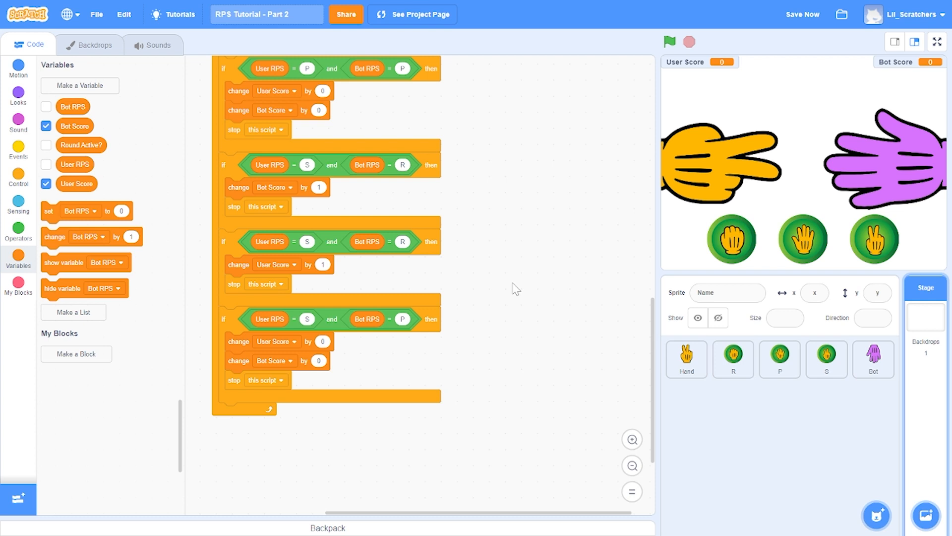
mouse_move(516, 219)
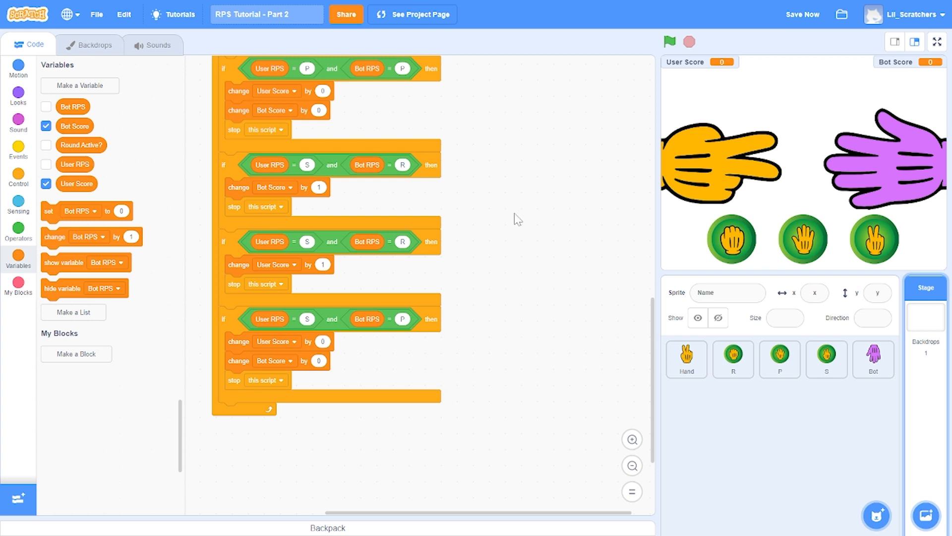
mouse_move(403, 241)
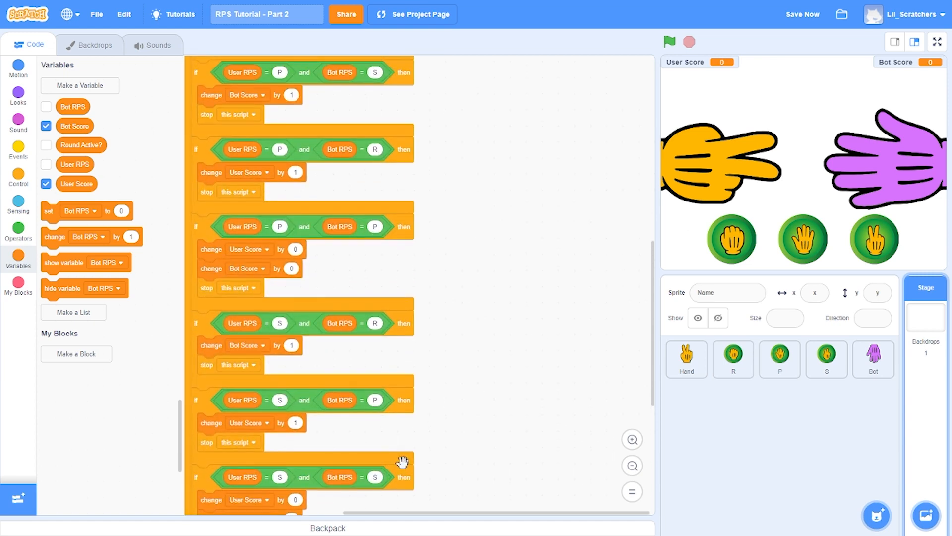
click(18, 149)
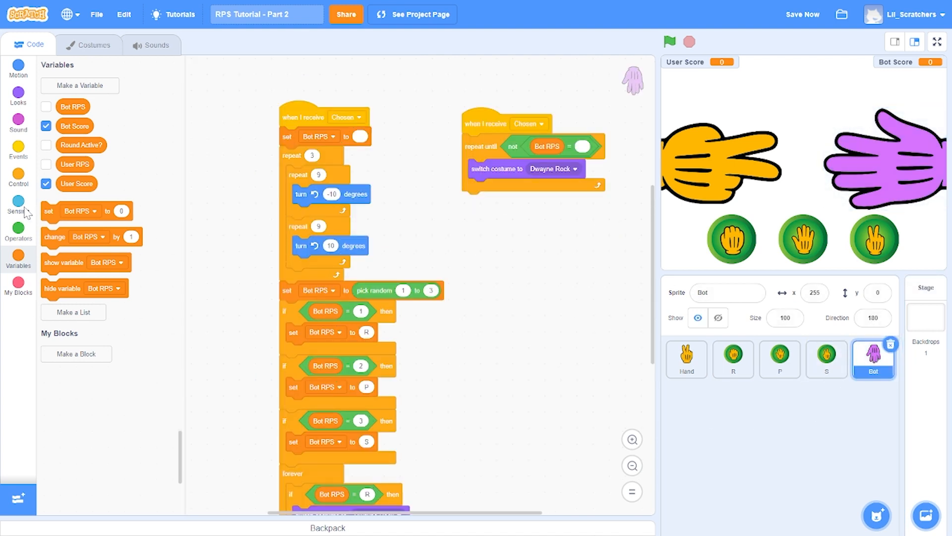
Give the Bot a 'when green flag clicked' script that switches its costume to Dwayne Rock.
click(18, 148)
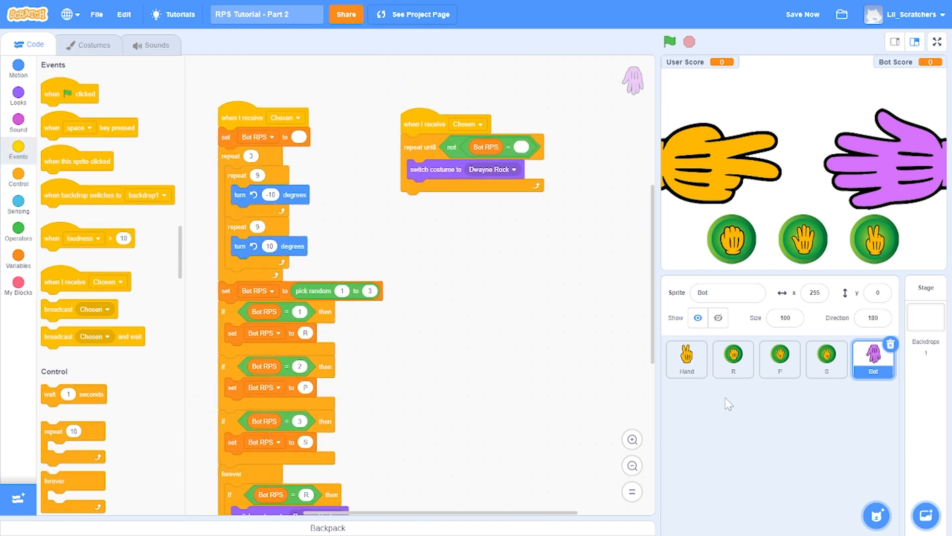
drag(70, 94, 432, 231)
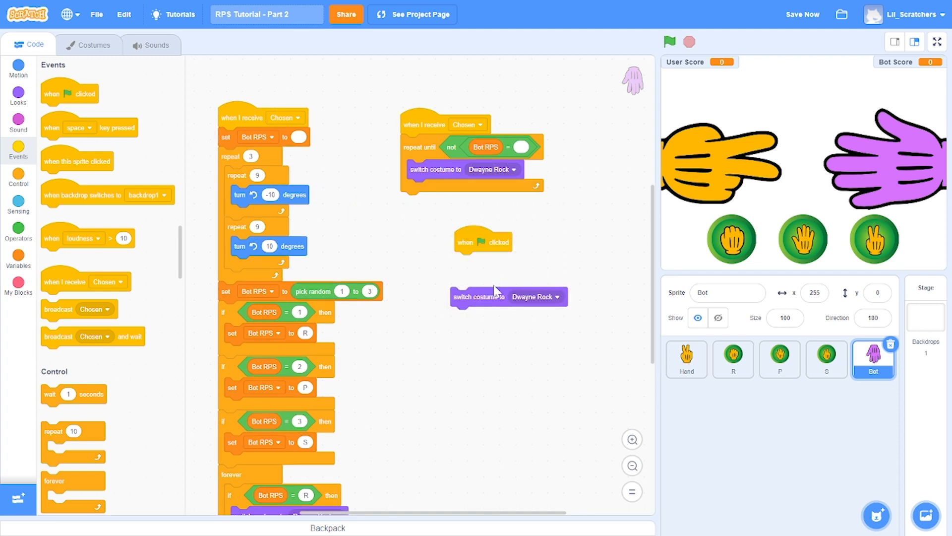
drag(479, 296, 482, 260)
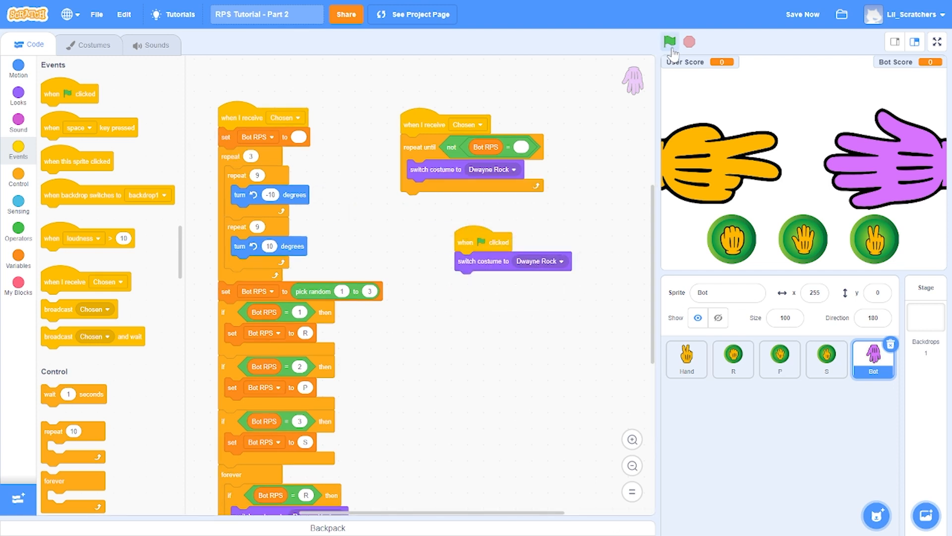
Play rock, paper and scissors rounds in full screen until the score reaches 4 to 2, then exit.
click(937, 41)
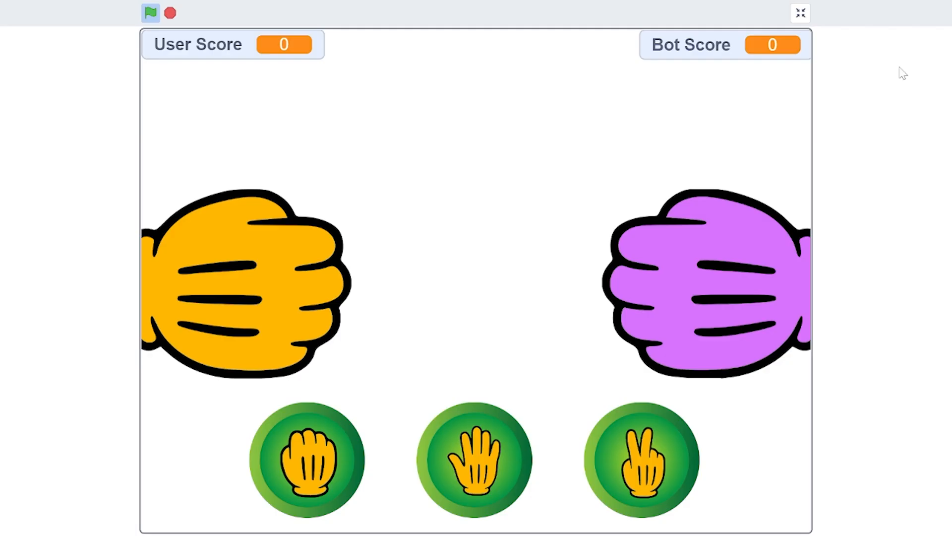
mouse_move(897, 159)
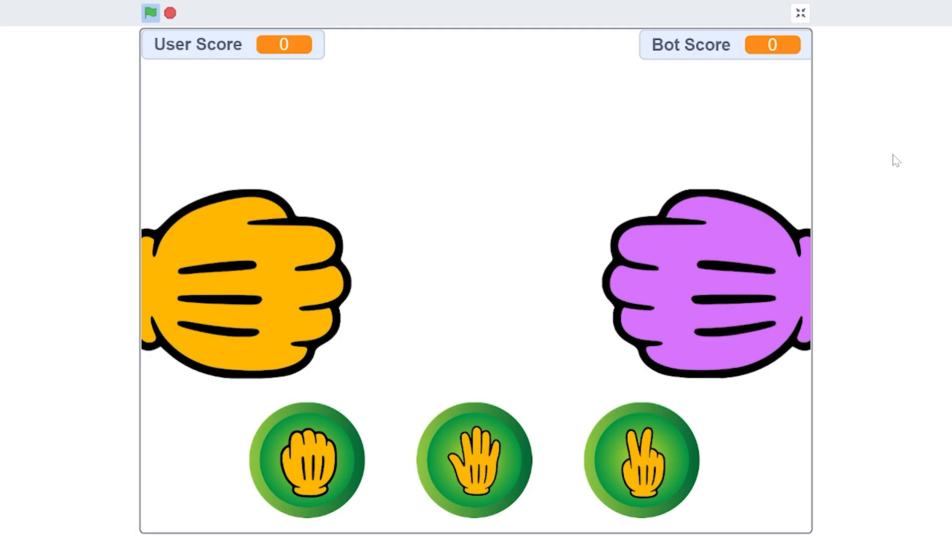
click(475, 460)
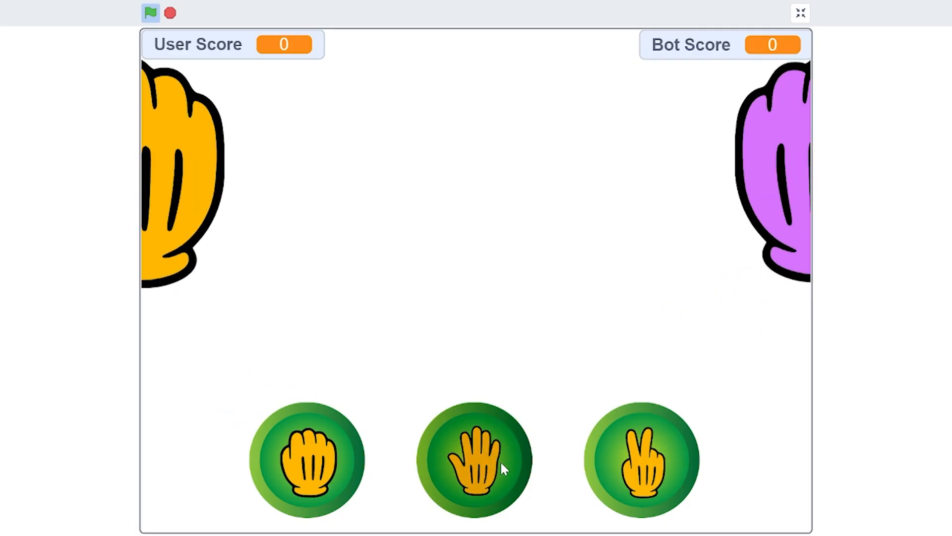
click(474, 458)
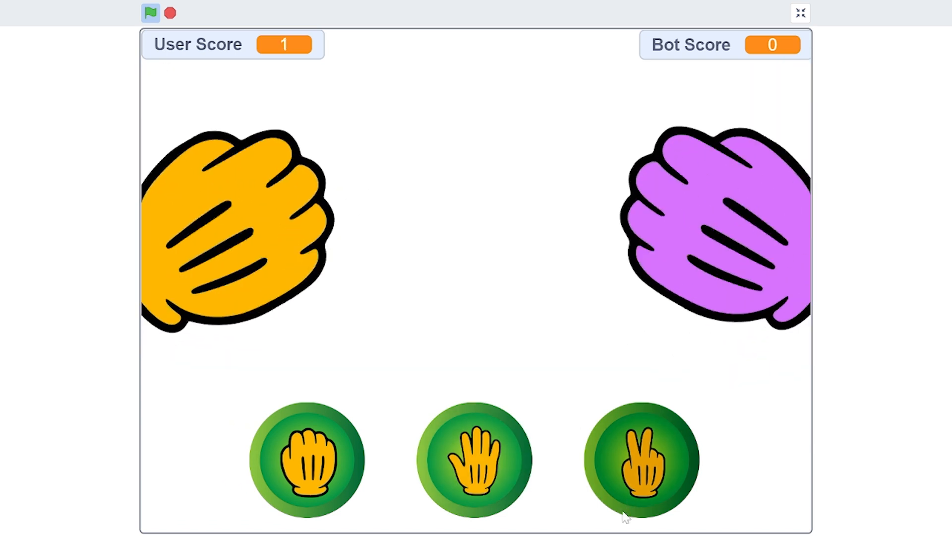
click(639, 459)
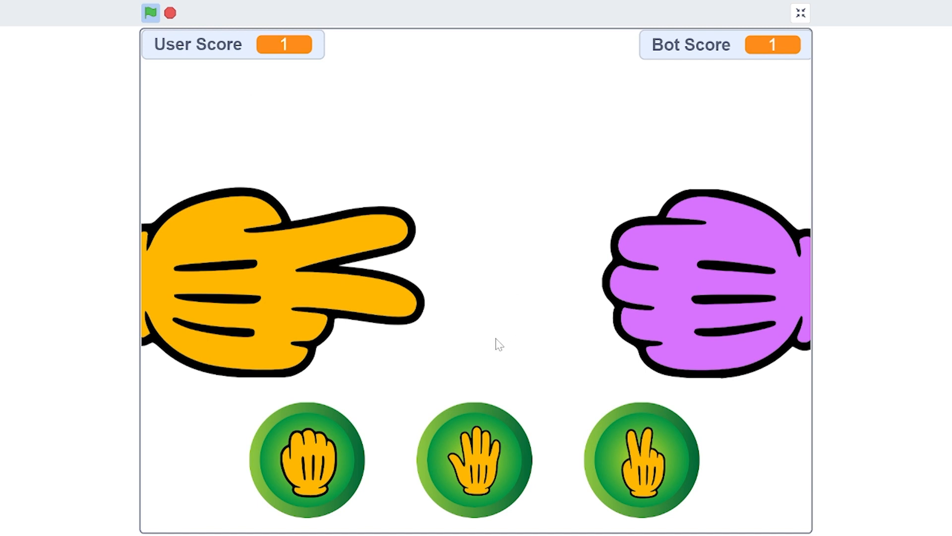
click(307, 460)
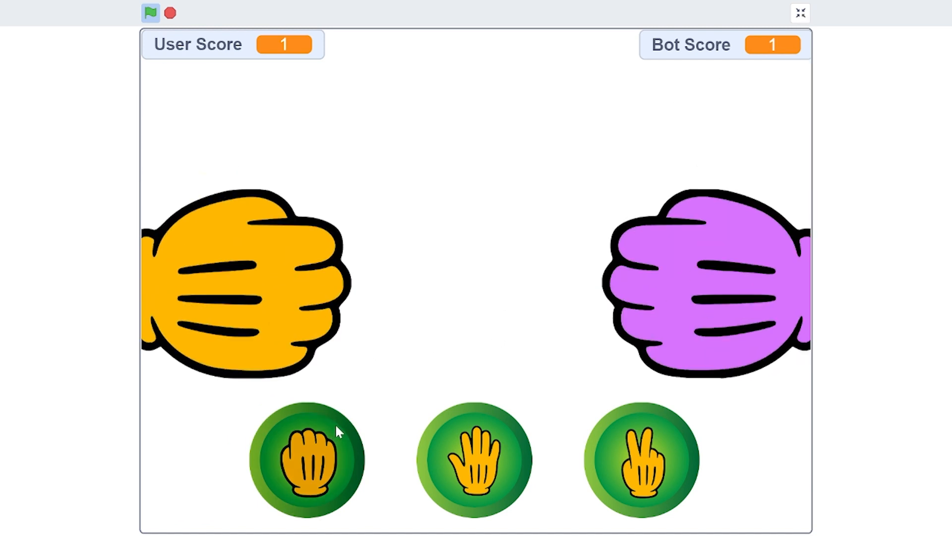
click(306, 461)
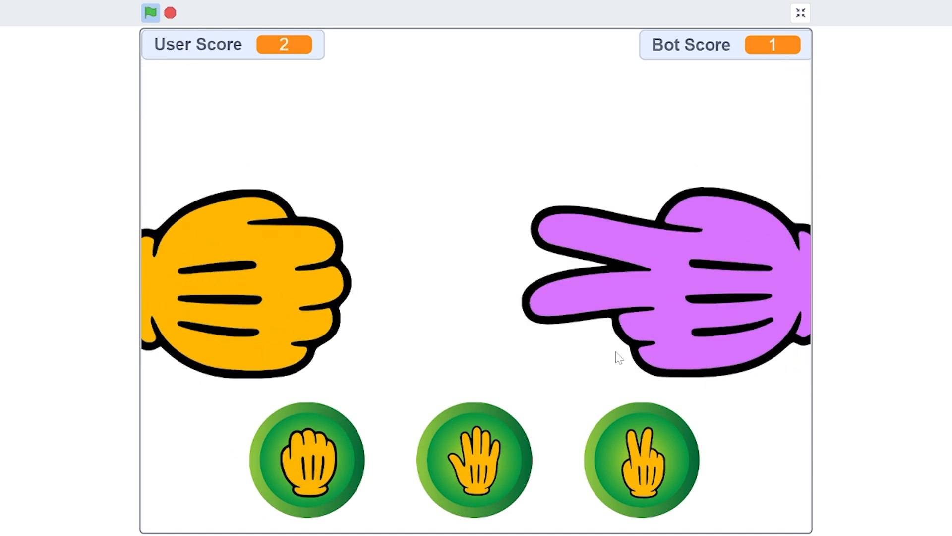
click(474, 459)
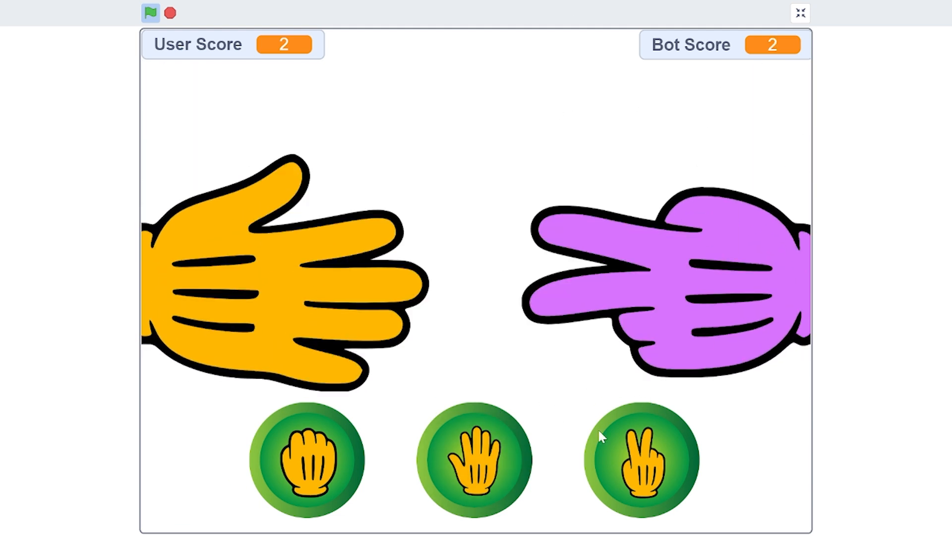
click(641, 459)
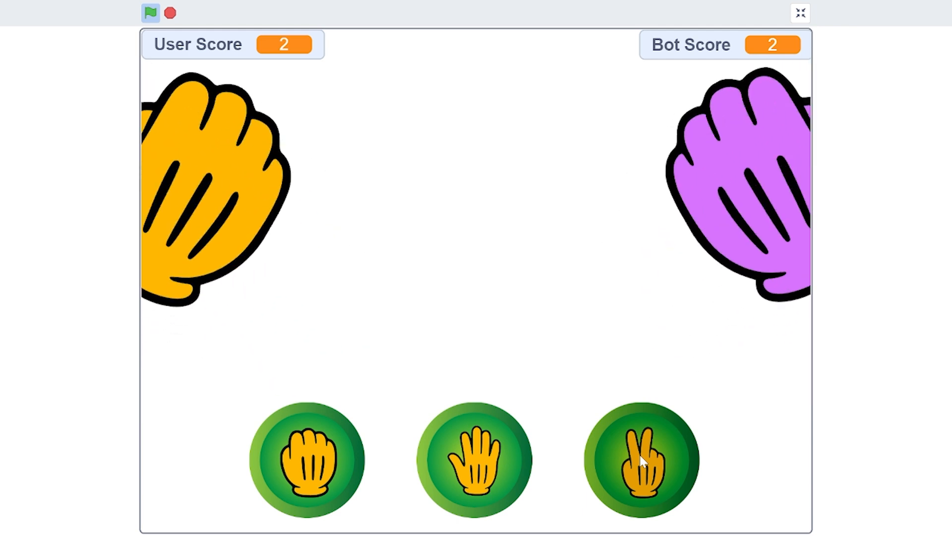
click(641, 458)
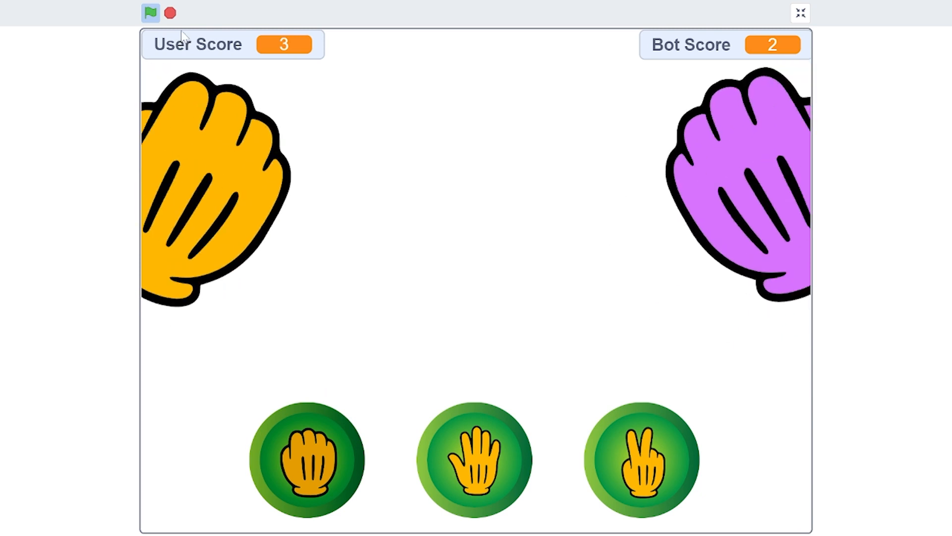
click(306, 461)
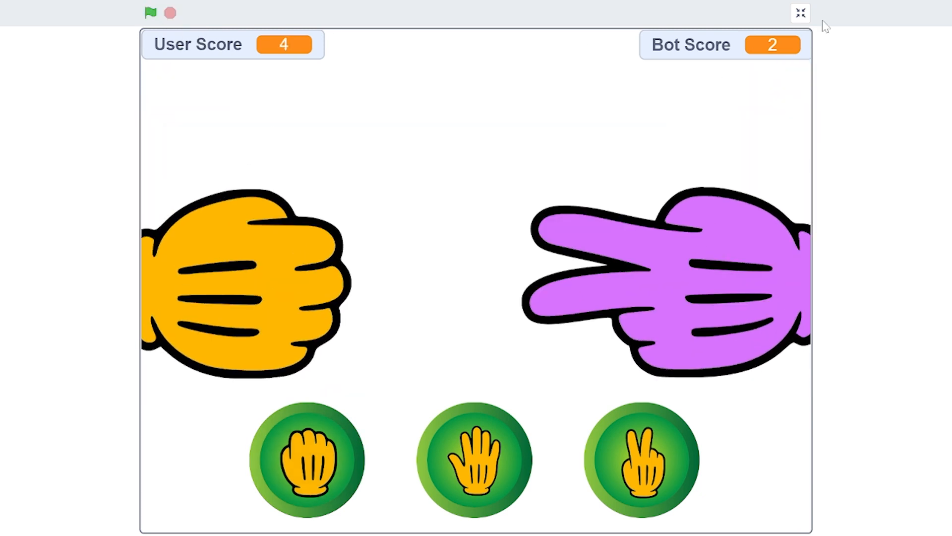
click(800, 11)
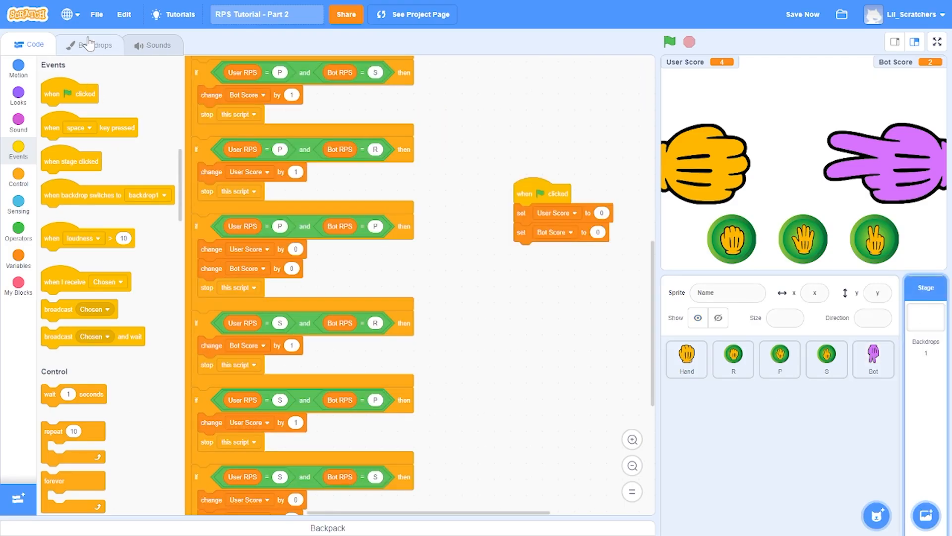
Fill the backdrop solid blue as a bitmap, then test a rock round in full screen.
click(94, 45)
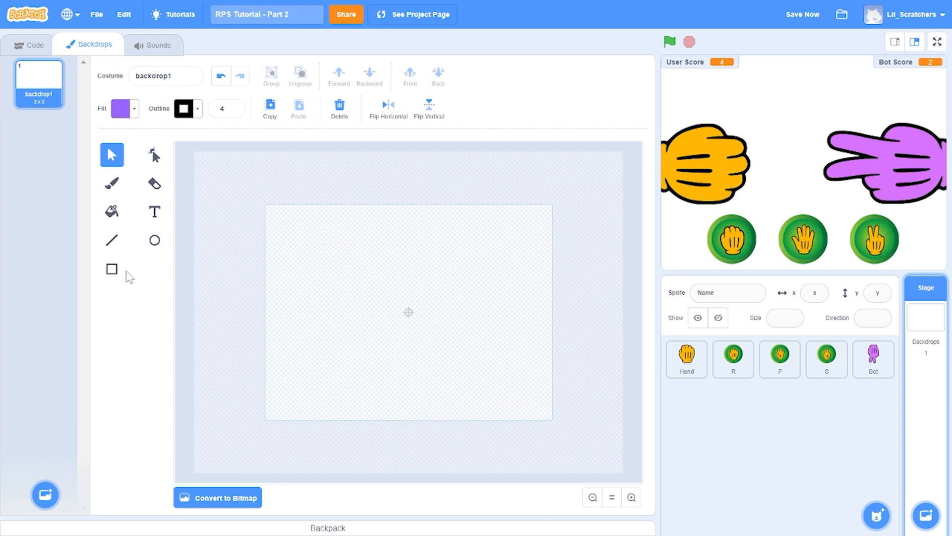
click(120, 108)
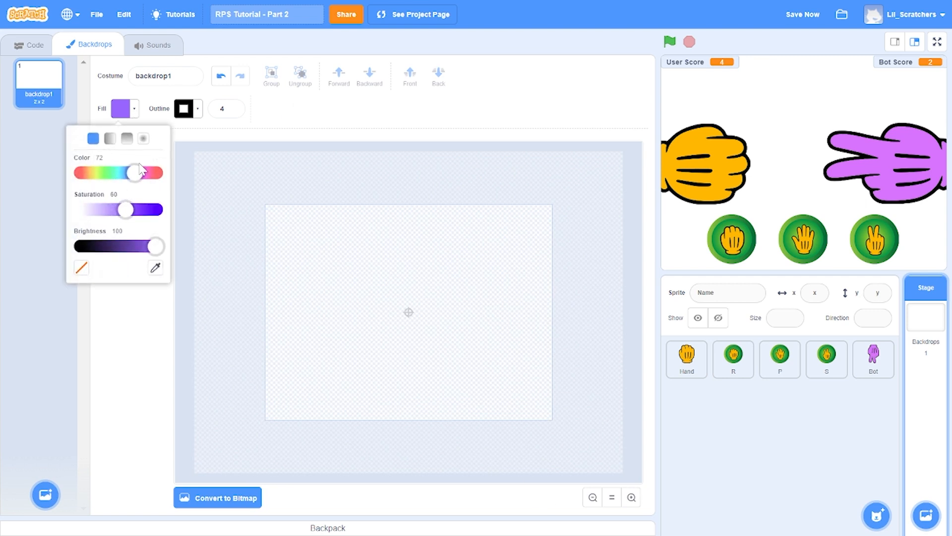
drag(138, 173, 129, 173)
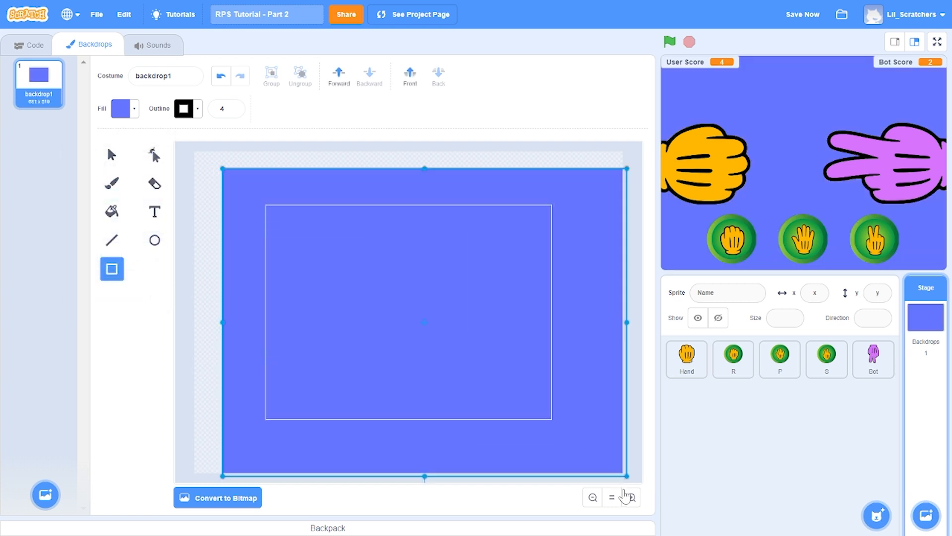
click(217, 497)
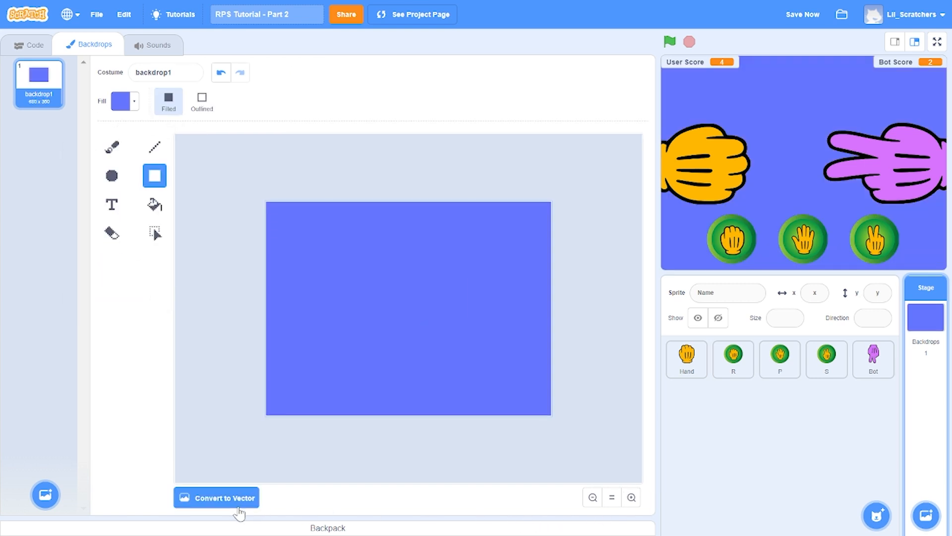
click(28, 44)
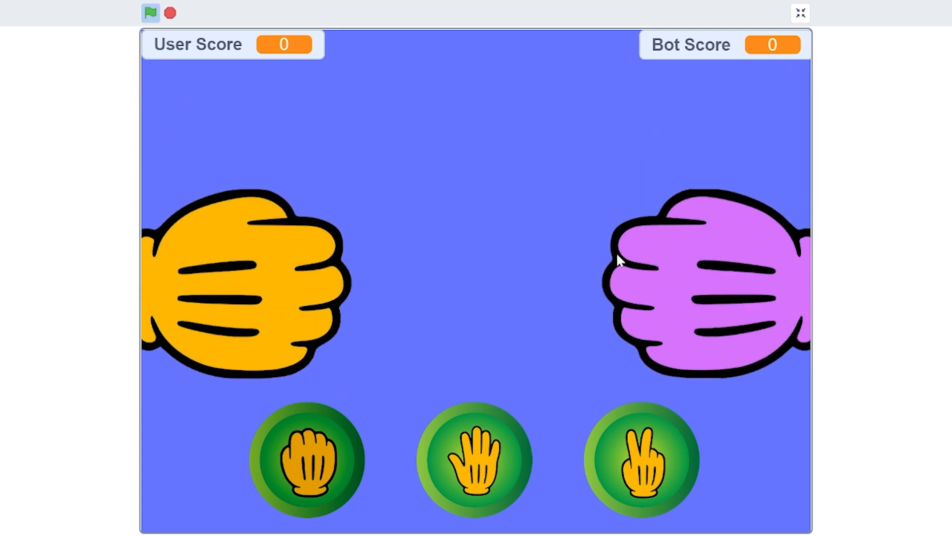
click(306, 459)
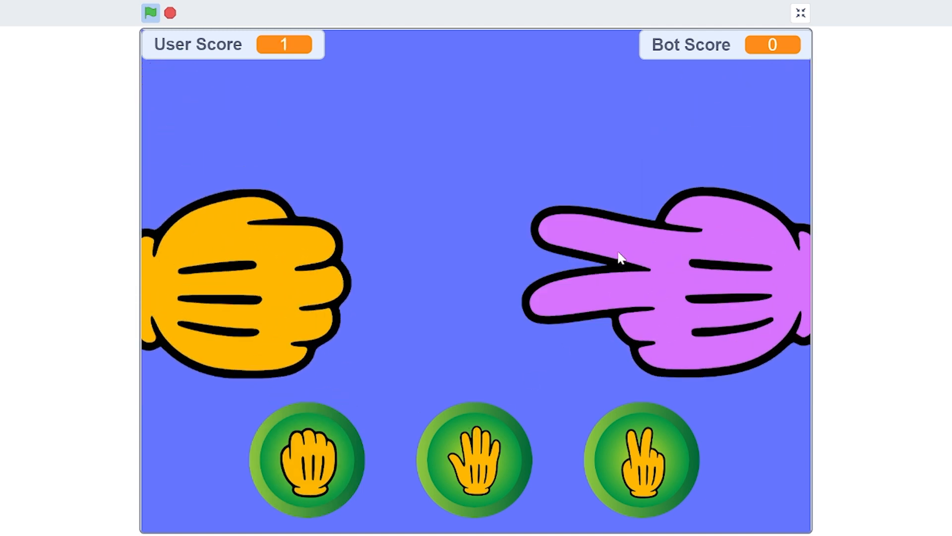